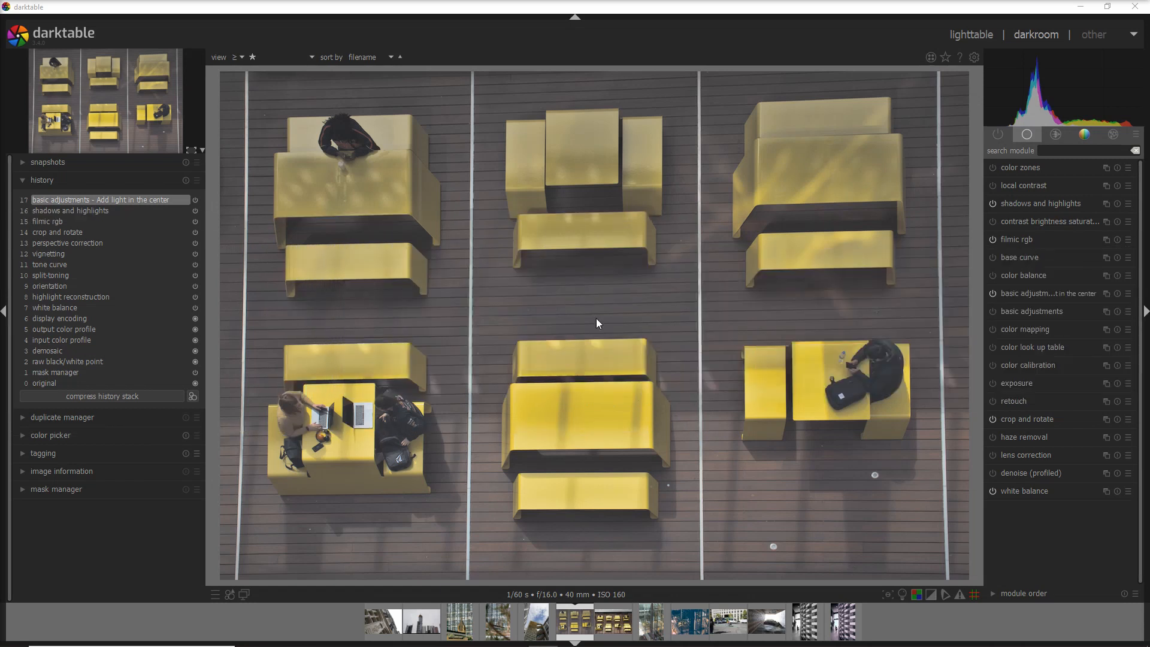
mouse_move(436, 120)
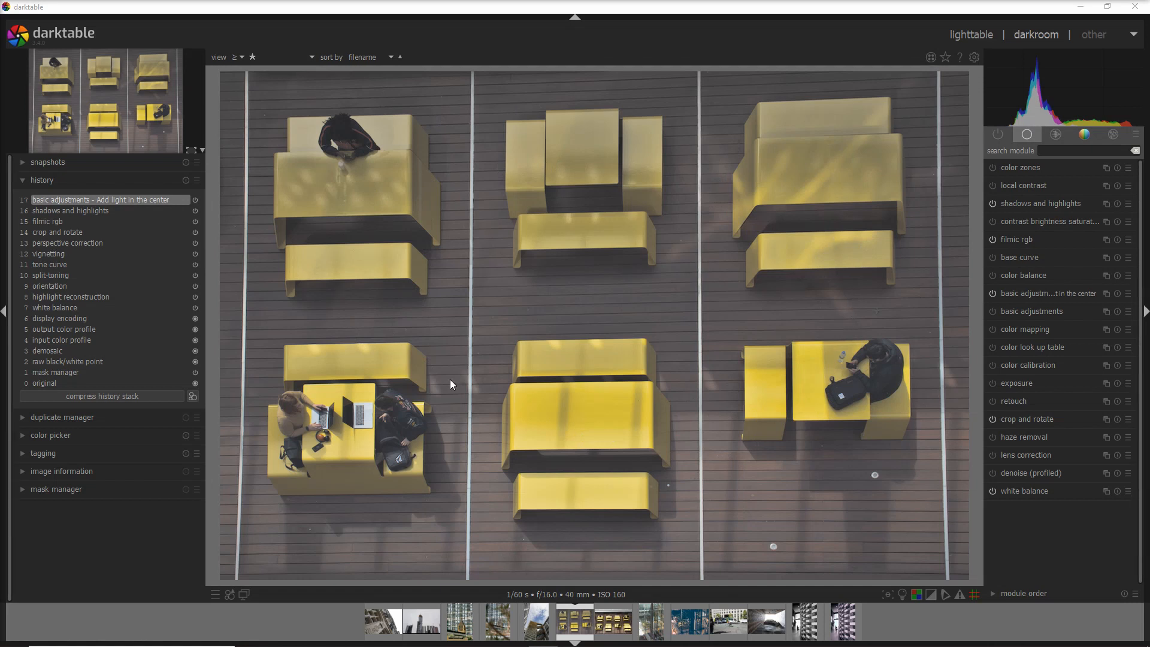
mouse_move(1014, 191)
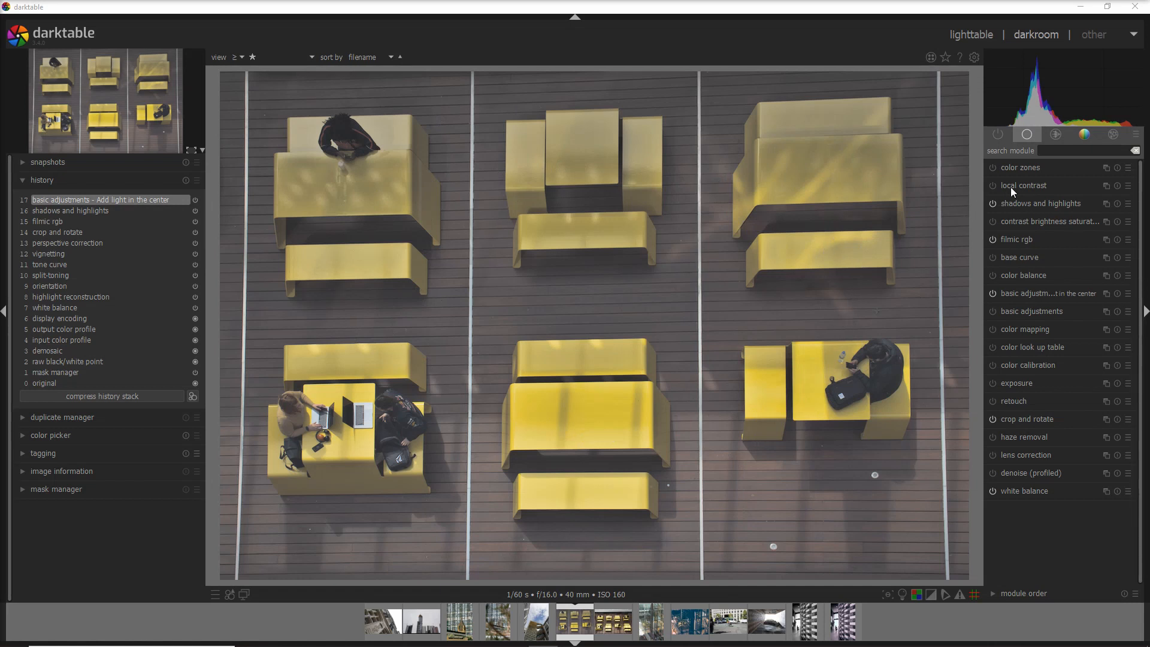
Expand colour zones and show its drawn & parametric mask blending settings.
left_click(1019, 168)
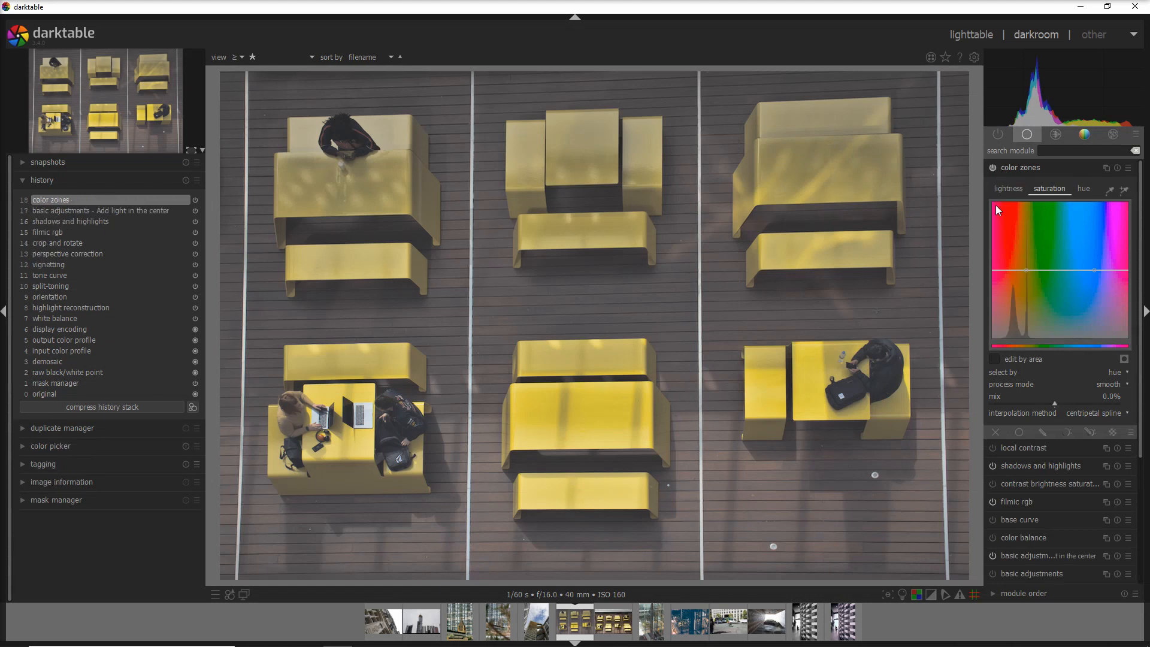
mouse_move(554, 430)
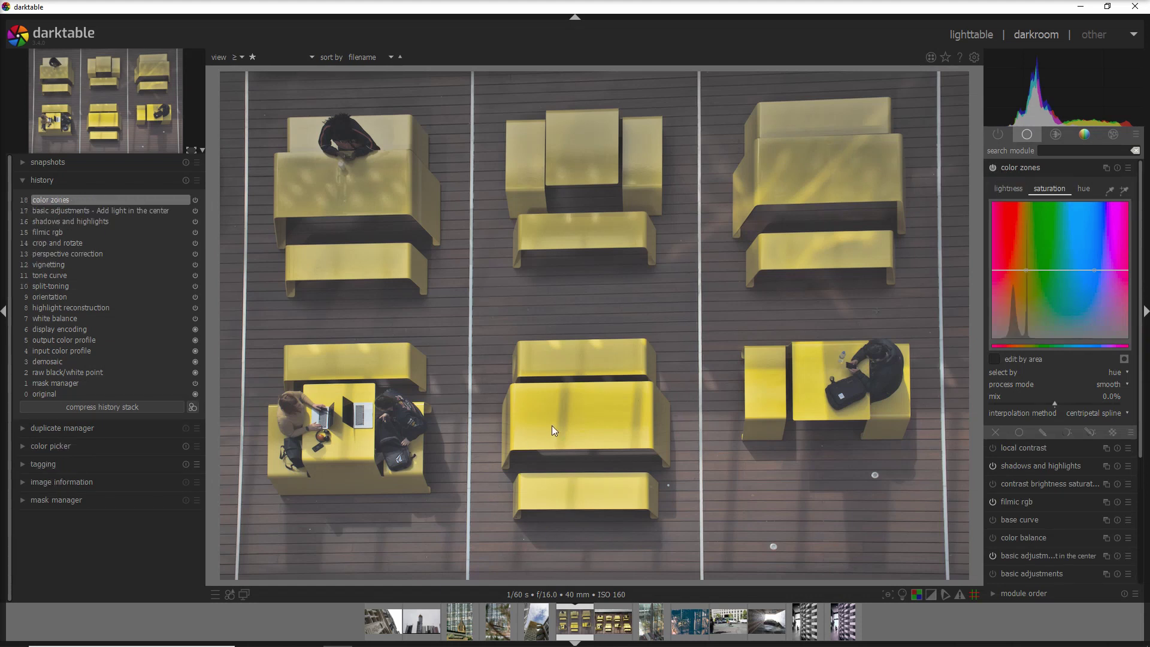
mouse_move(644, 447)
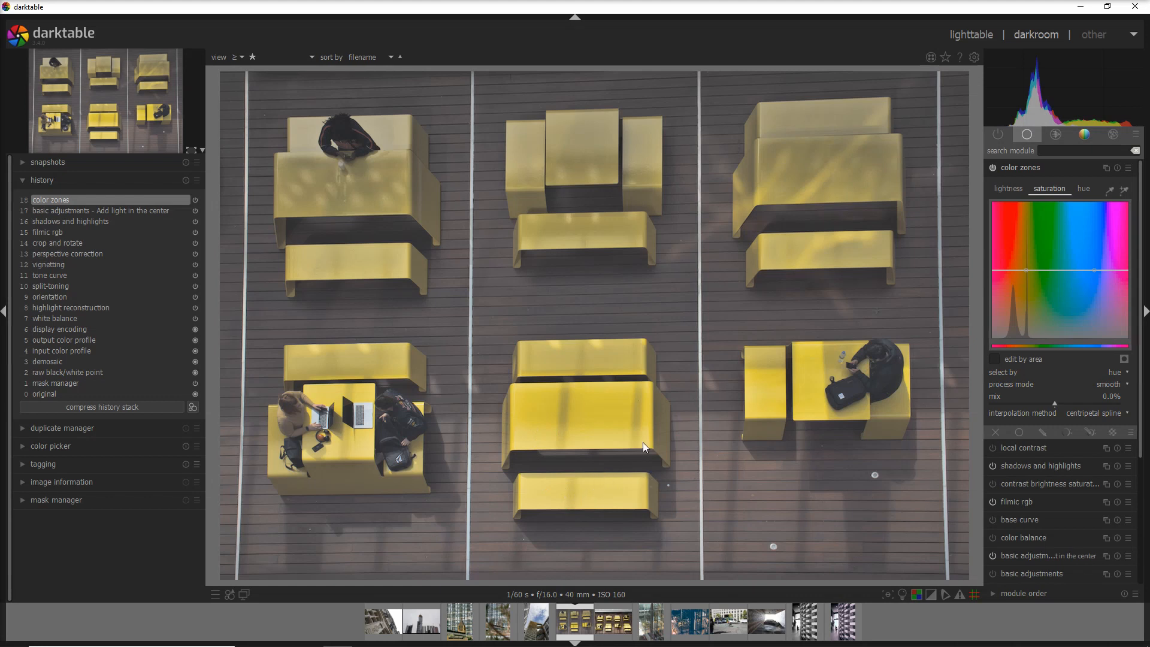
mouse_move(542, 350)
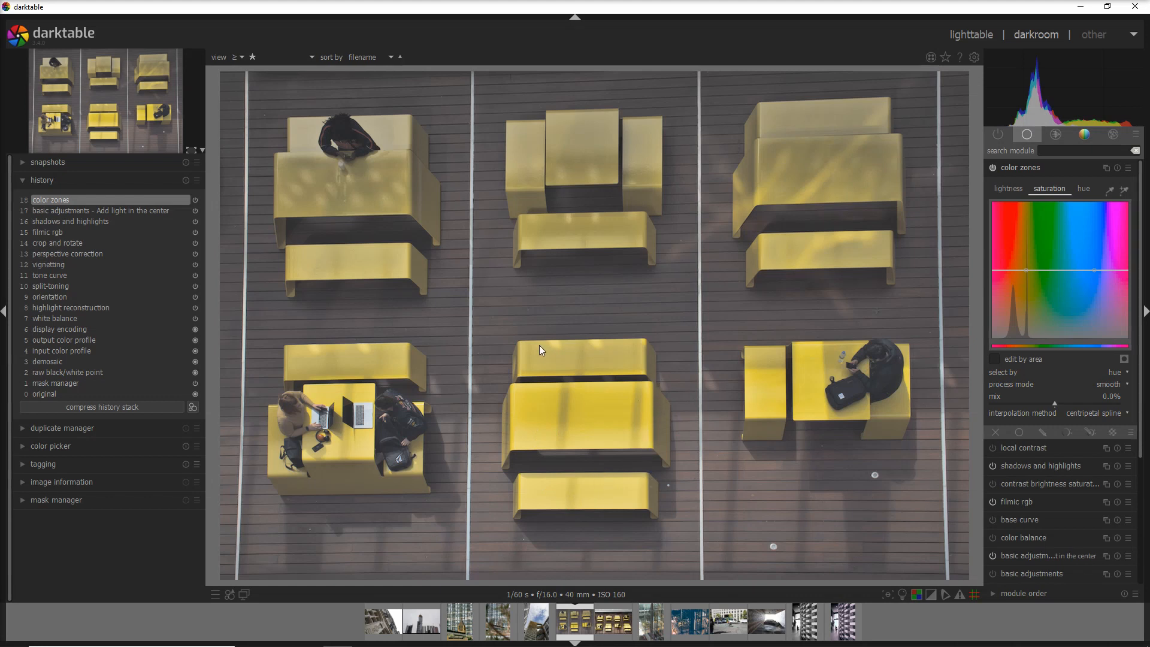
mouse_move(657, 517)
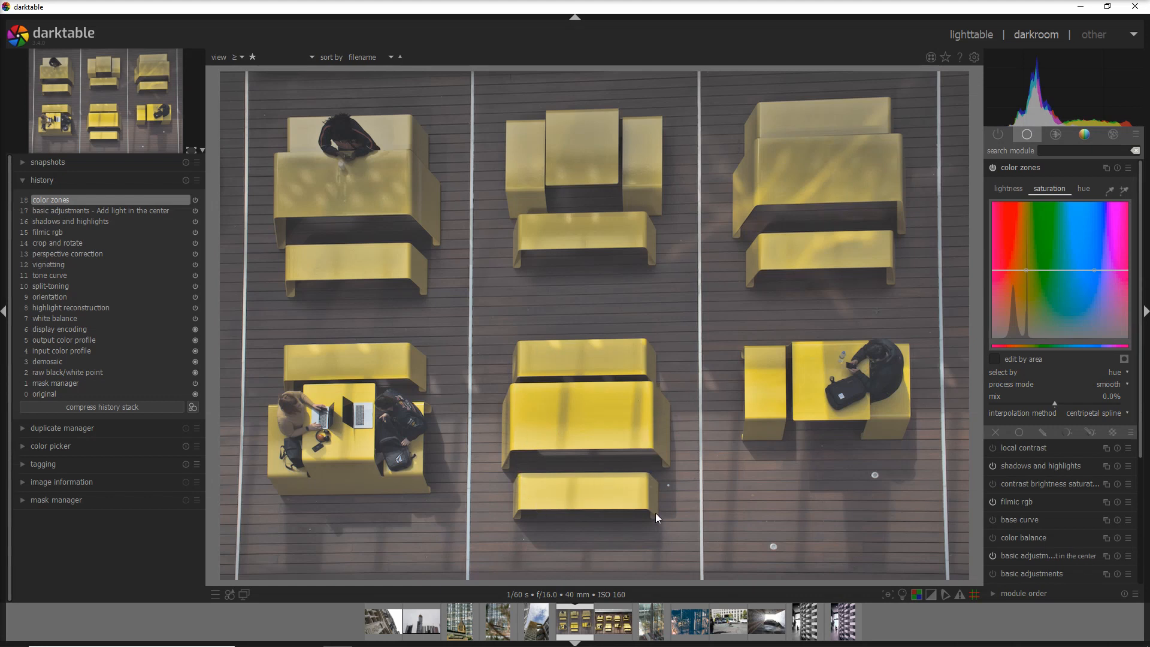
mouse_move(668, 460)
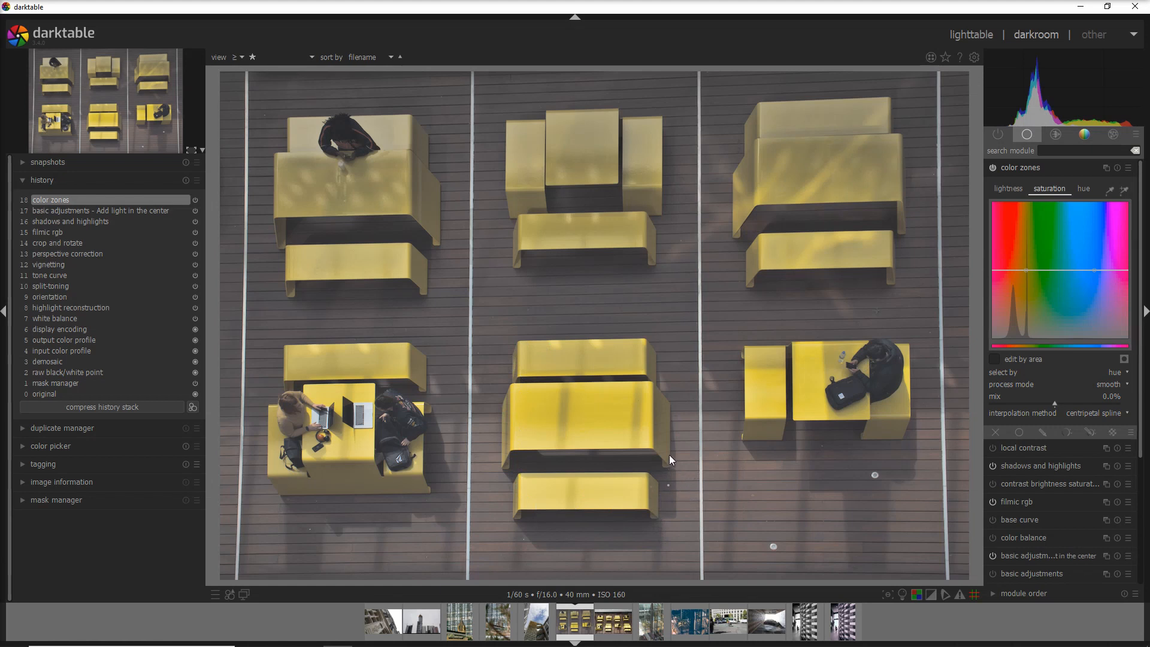
mouse_move(665, 456)
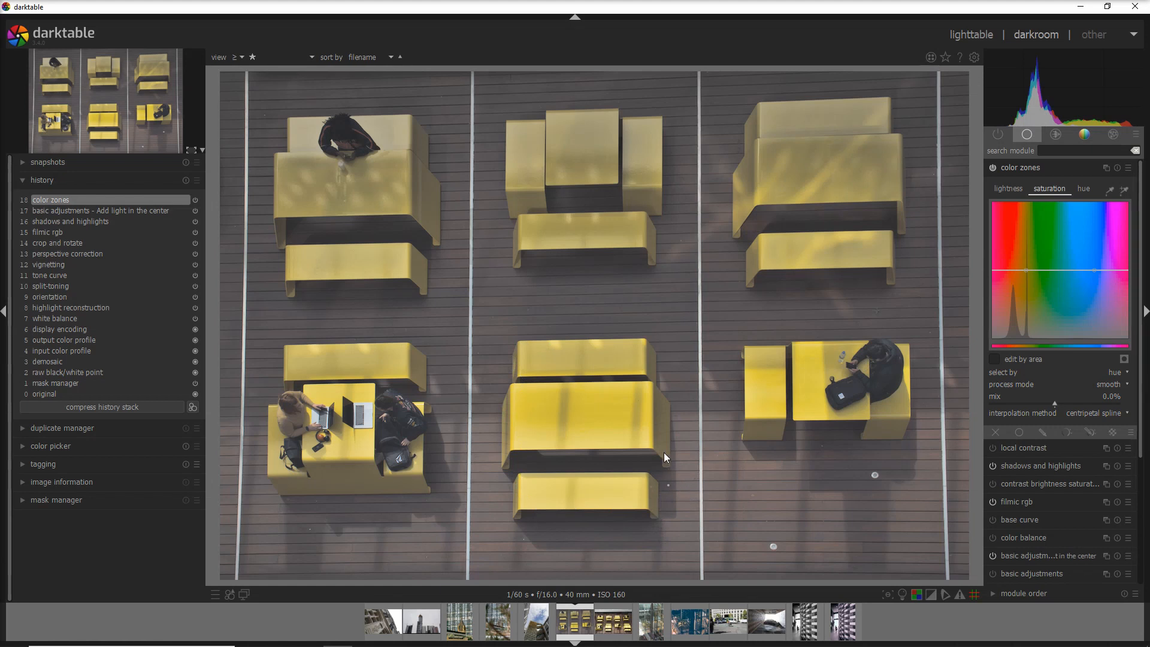
mouse_move(697, 459)
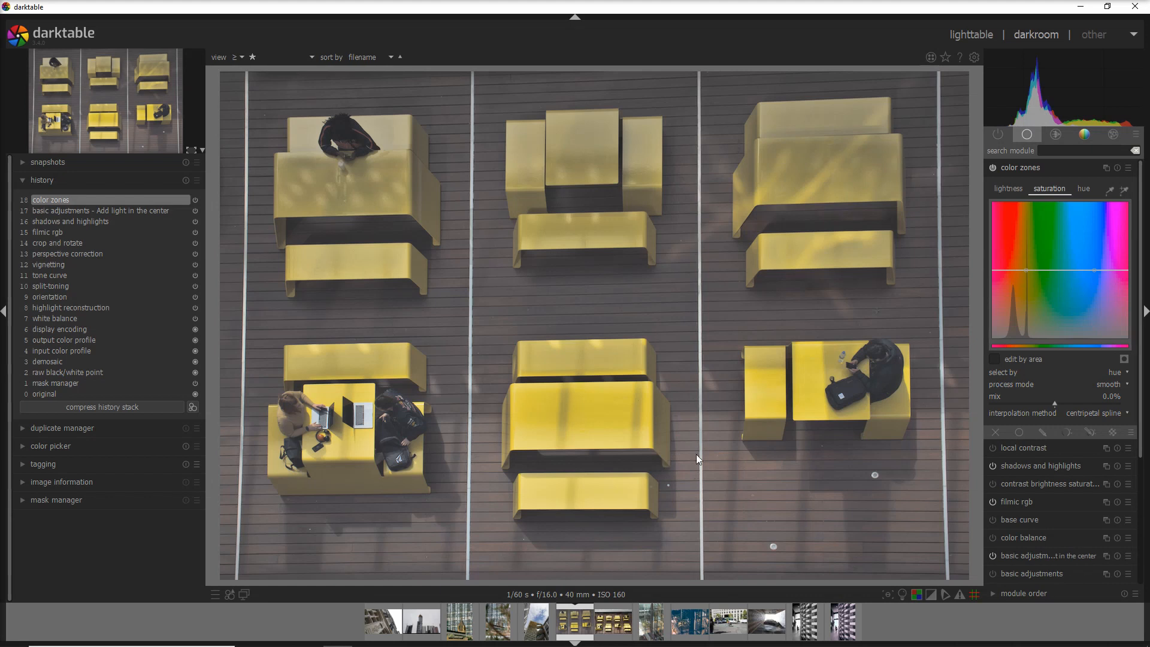
mouse_move(1071, 352)
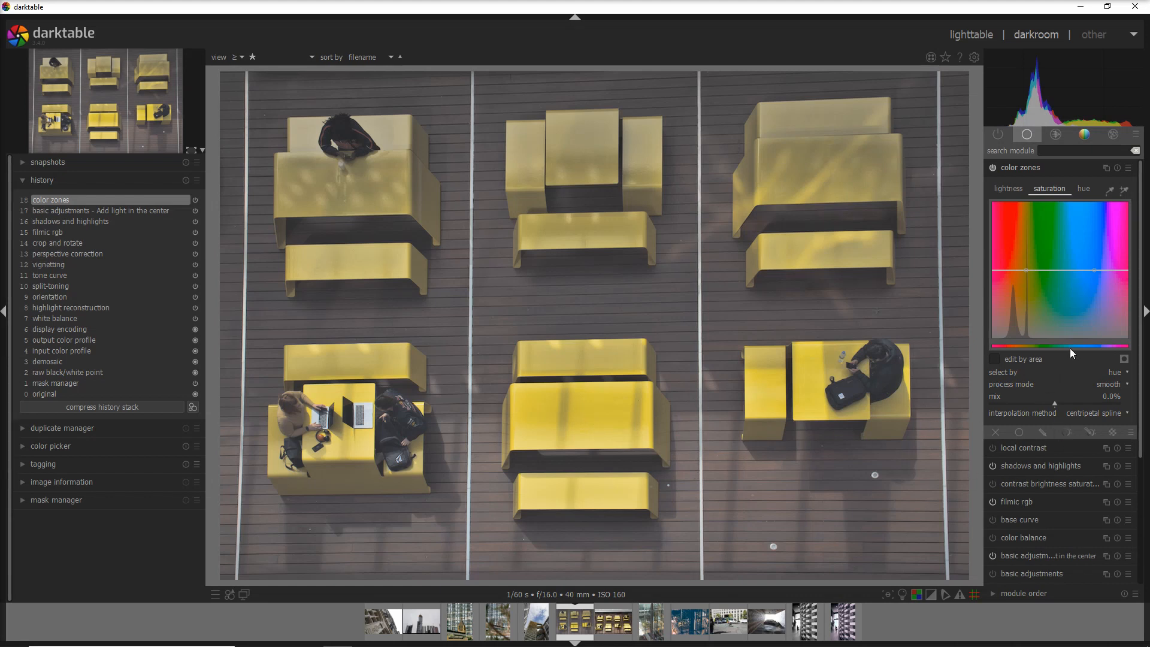
scroll("down", 3)
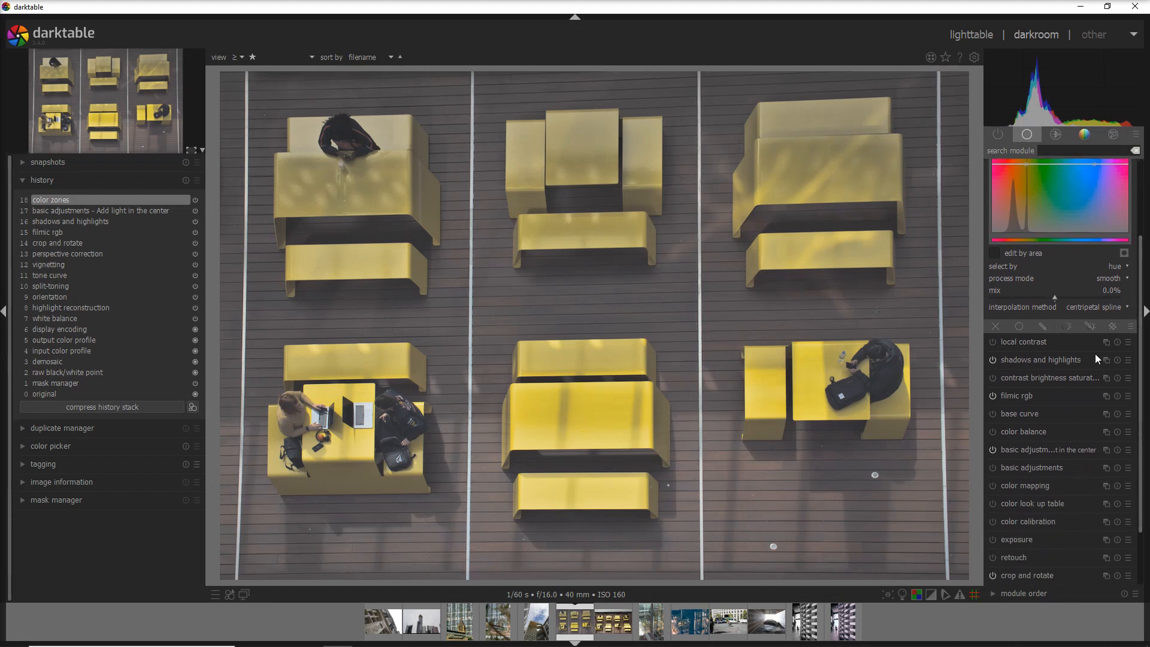
left_click(1026, 168)
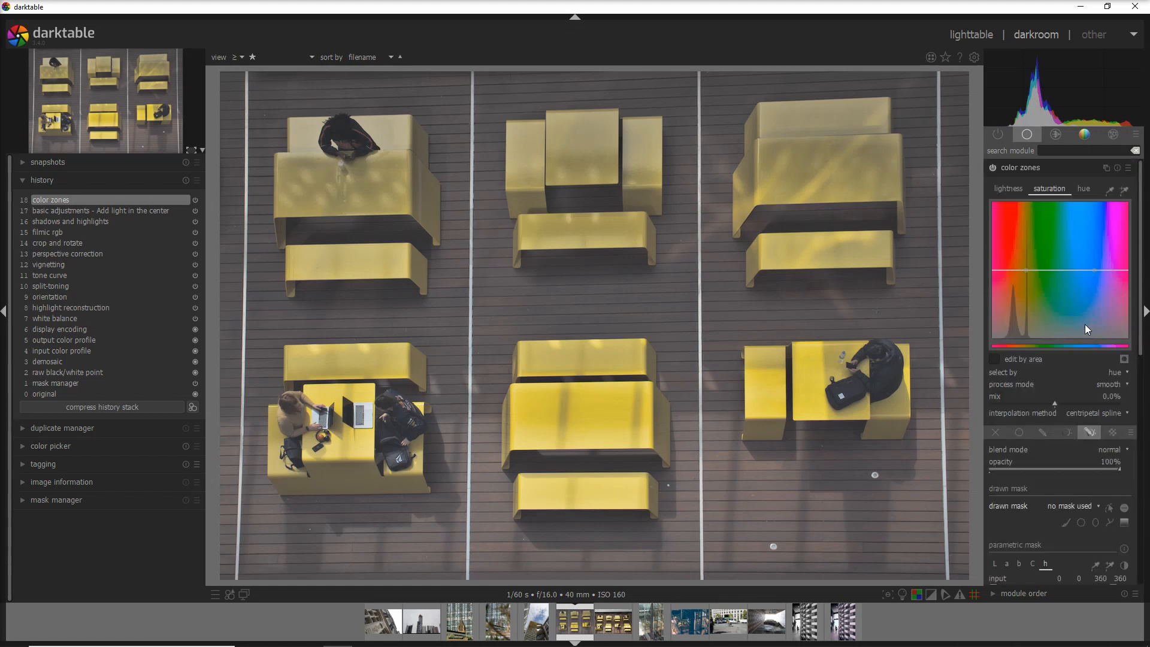
mouse_move(1142, 356)
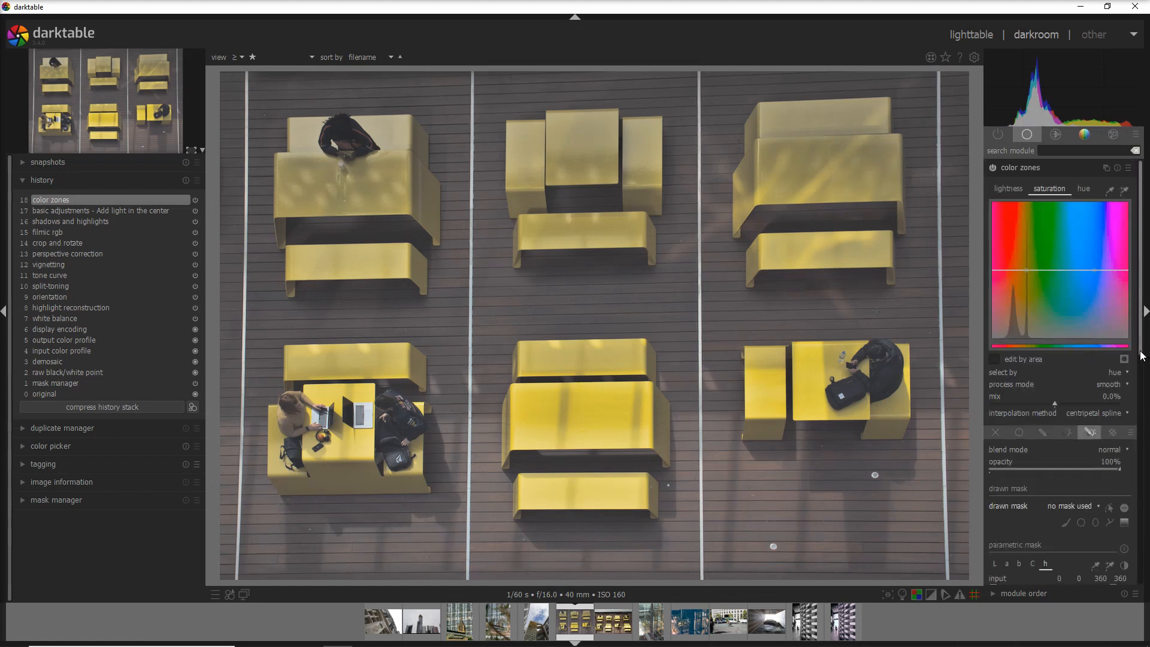
Outline the lower middle table set with a path mask and pull its yellow hue towards turquoise.
scroll("down", 3)
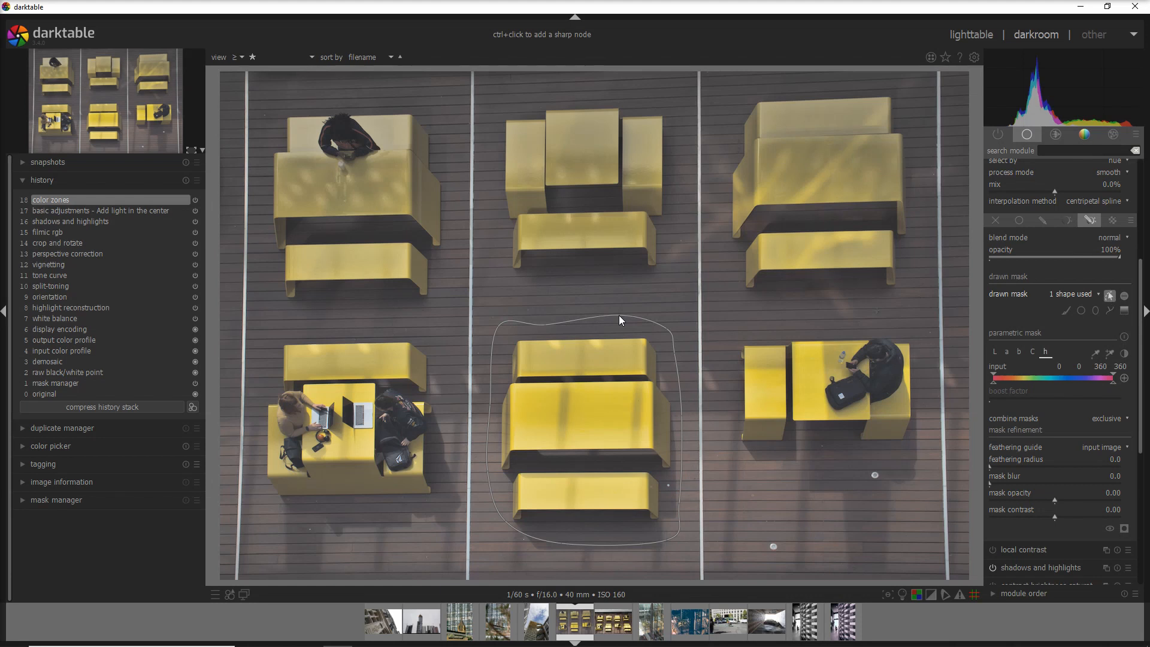
mouse_move(703, 390)
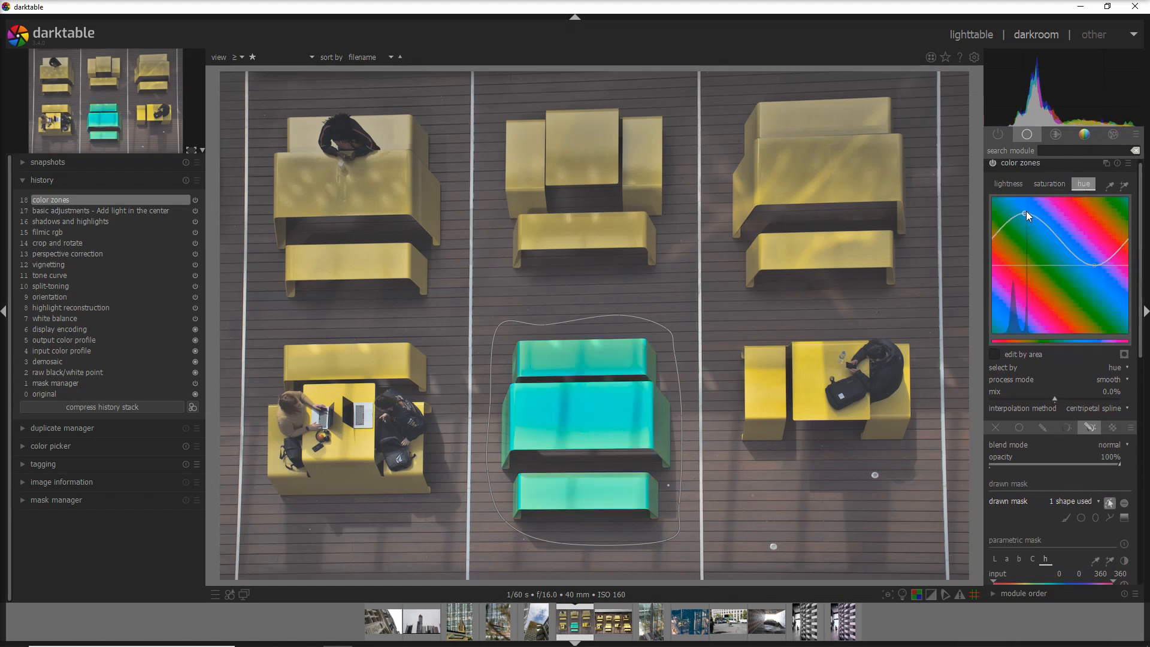
Reshape the lightness and saturation curves near yellow so the masked table turns a deeper blue.
left_click(1007, 185)
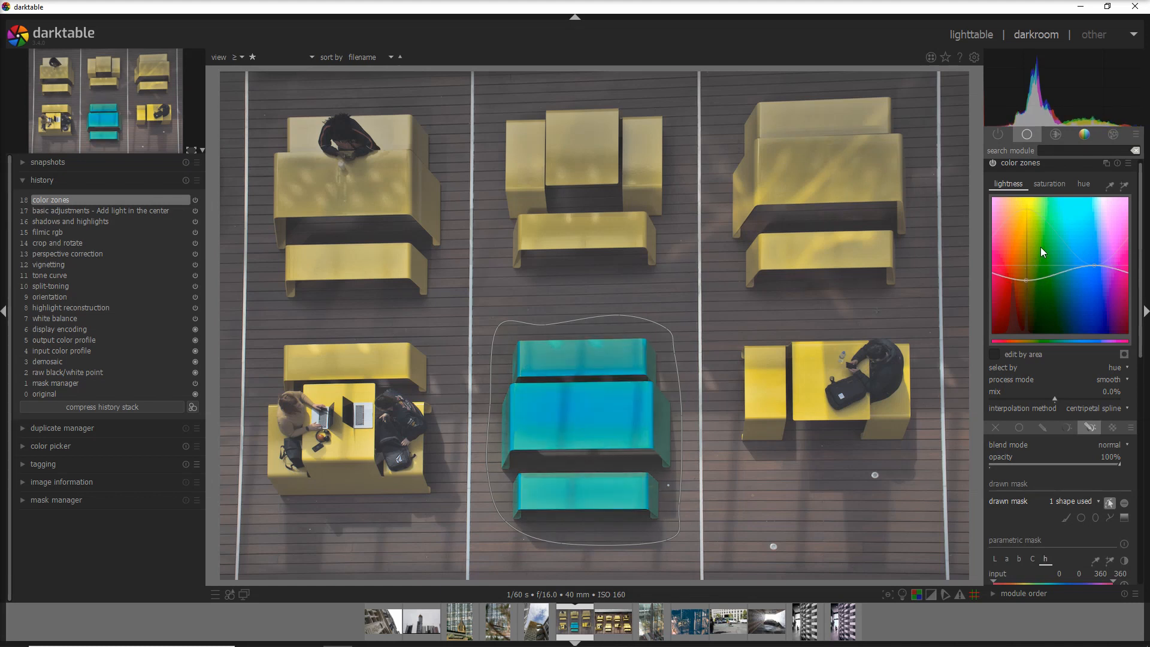
left_click(1049, 183)
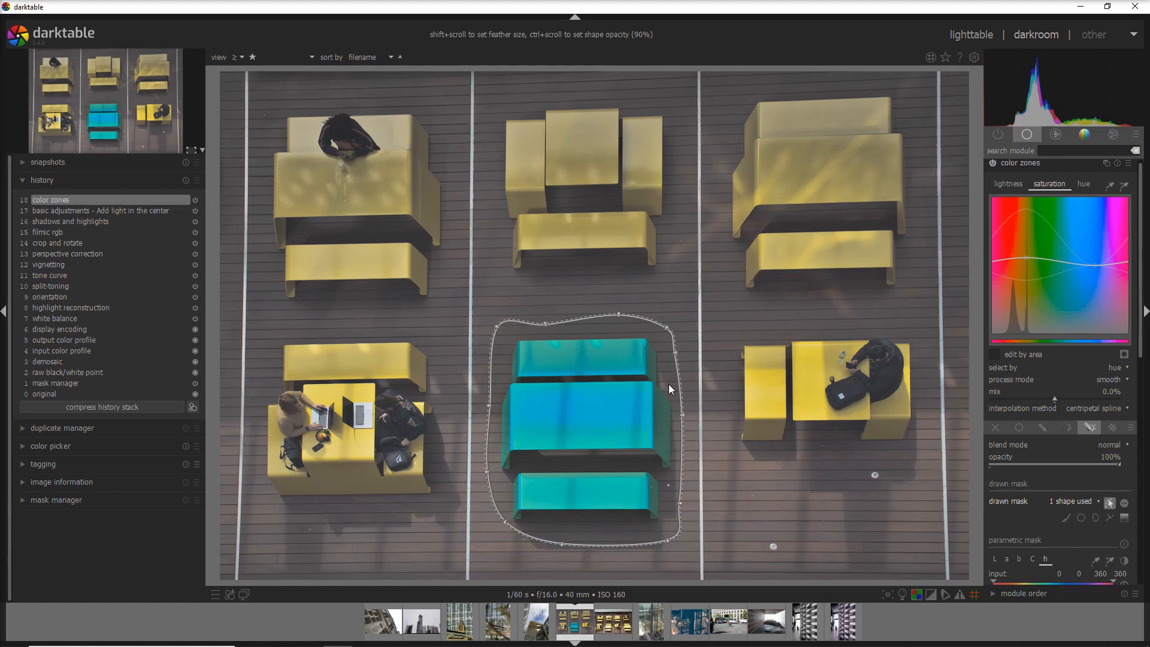
mouse_move(508, 335)
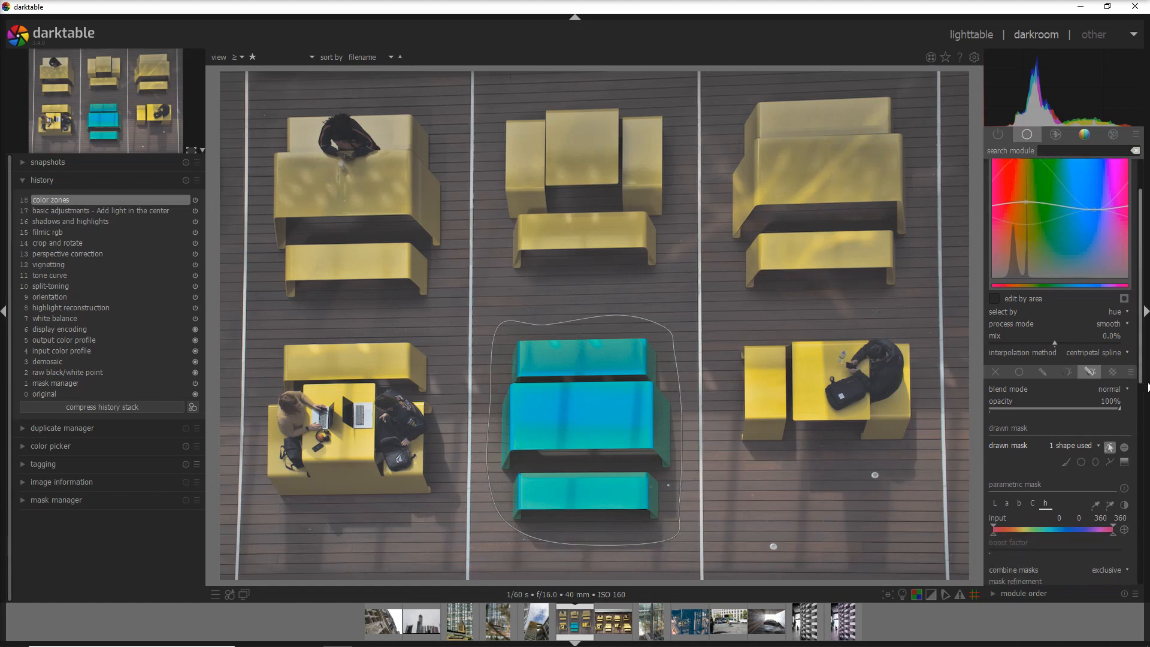
Display the mask as a yellow overlay and limit its hue range to roughly 65–106.
scroll("down", 3)
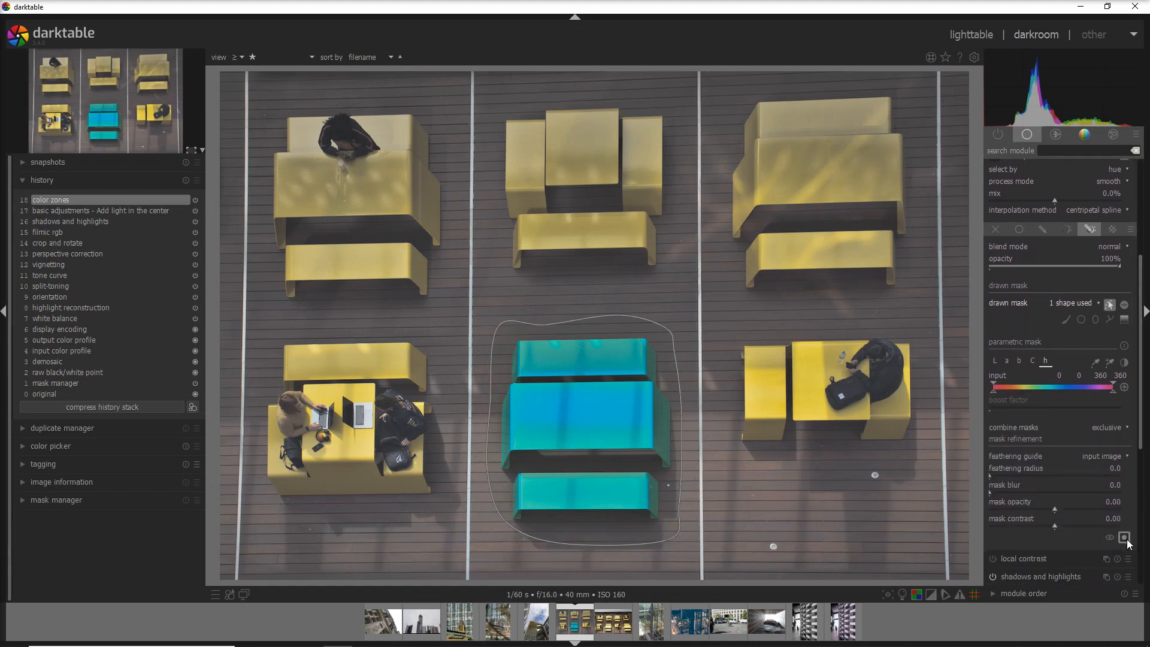
left_click(1124, 537)
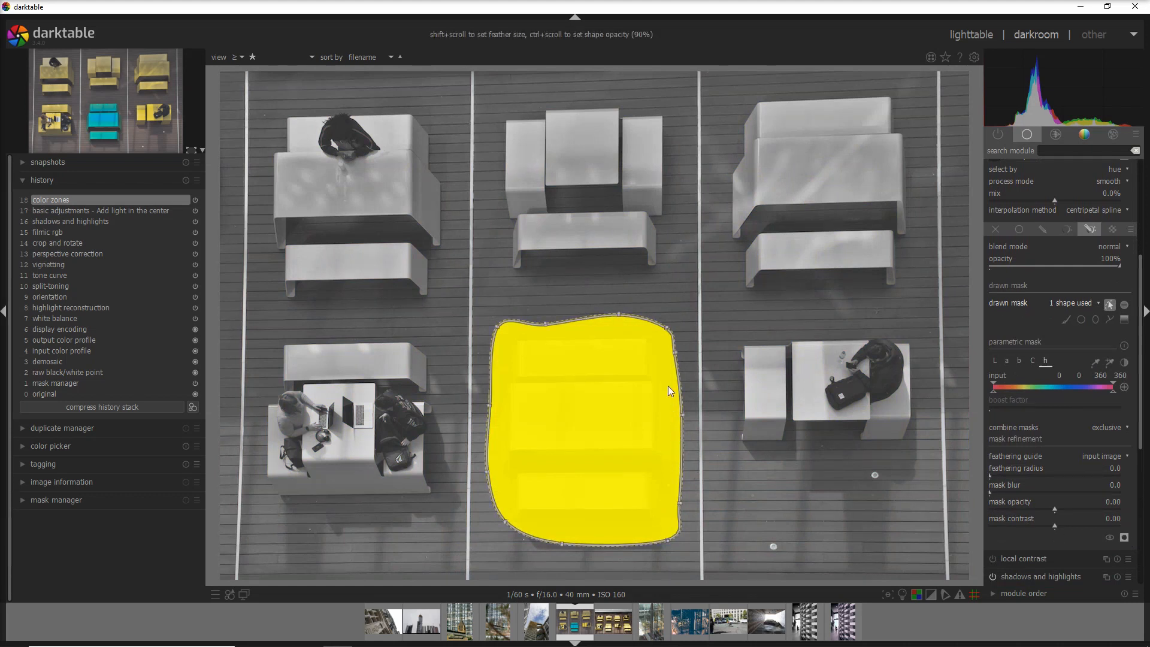
mouse_move(595, 452)
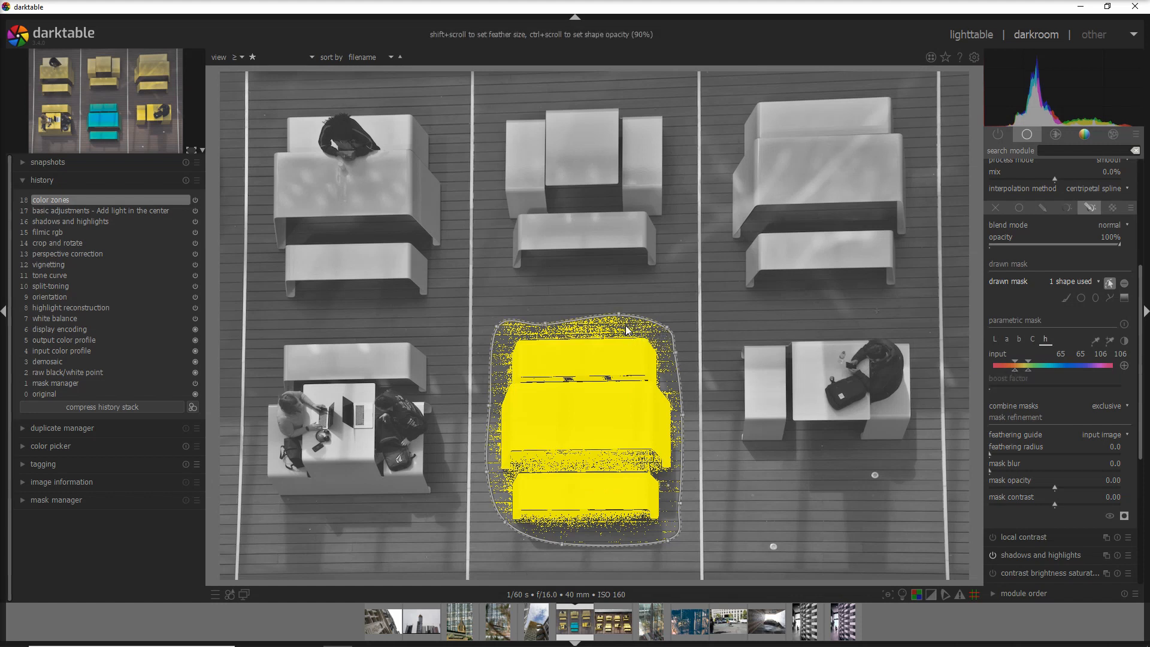
mouse_move(504, 388)
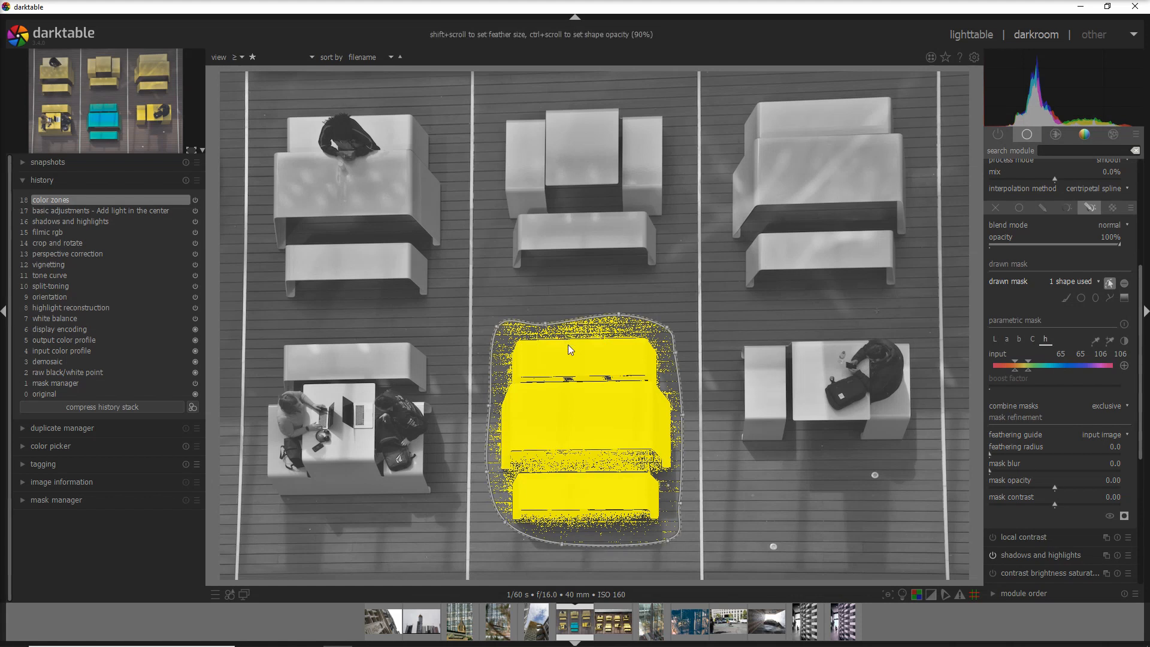
mouse_move(726, 335)
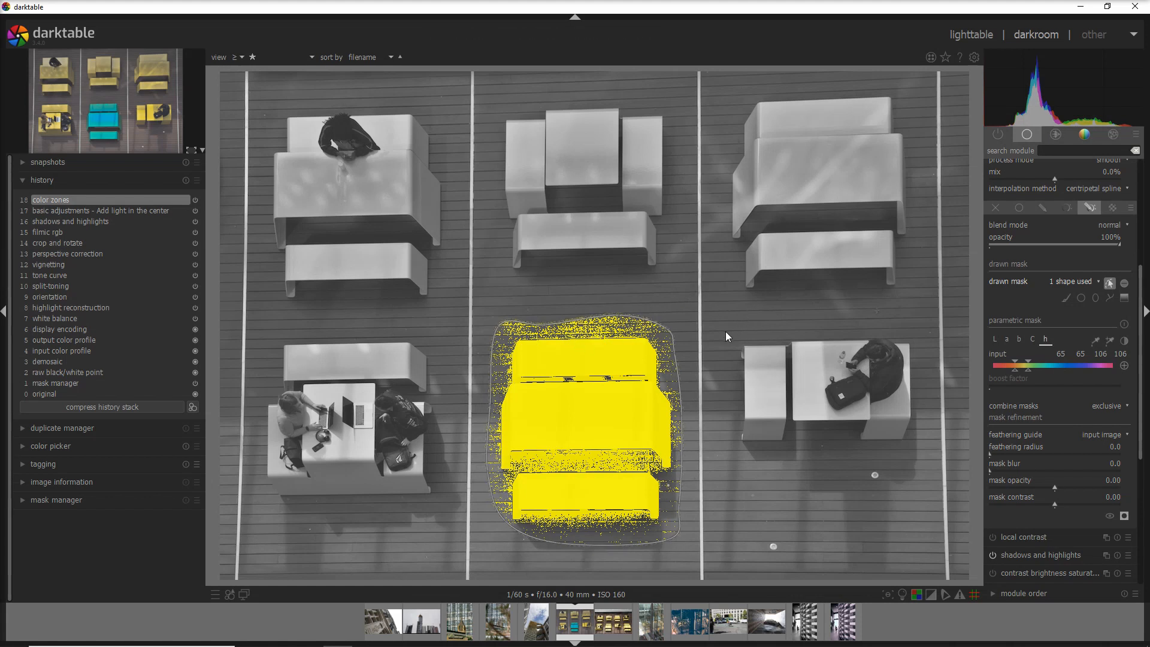
Narrow the parametric hue mask to the table colour, combined exclusively with the drawn outline.
left_click(1132, 208)
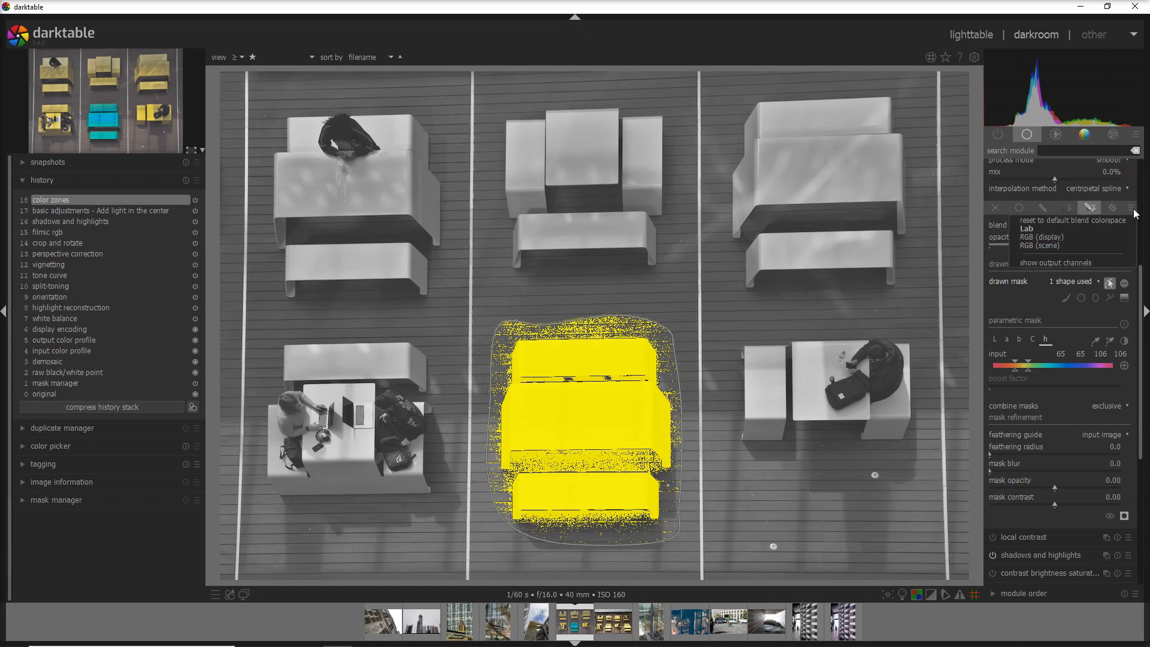
mouse_move(1103, 266)
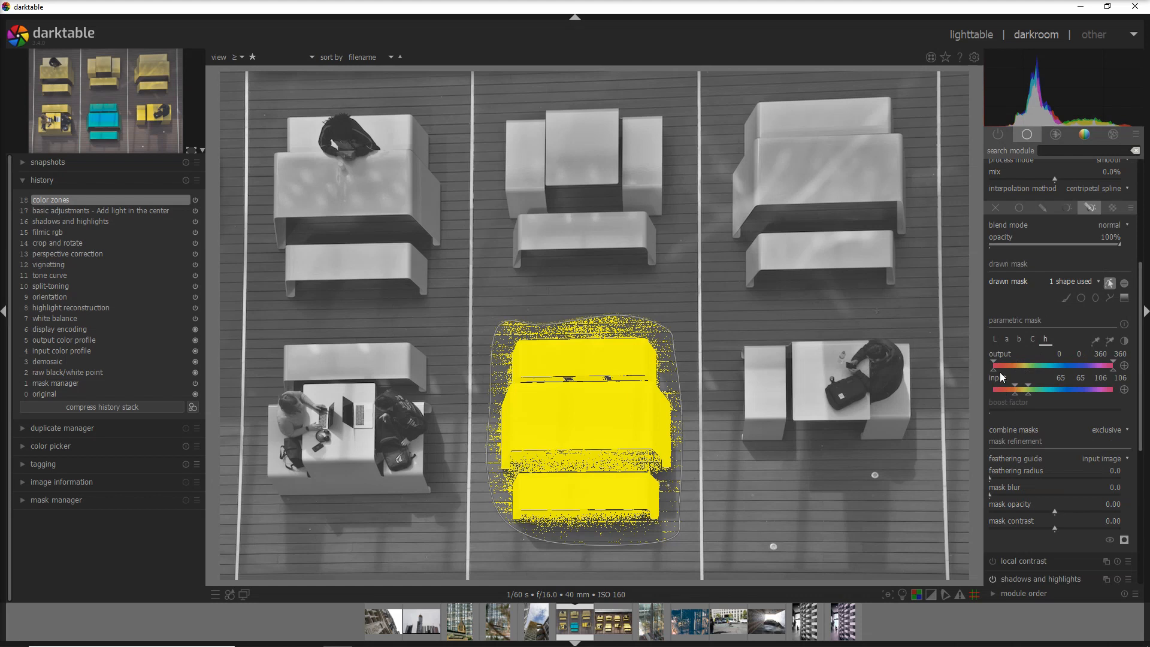
mouse_move(598, 430)
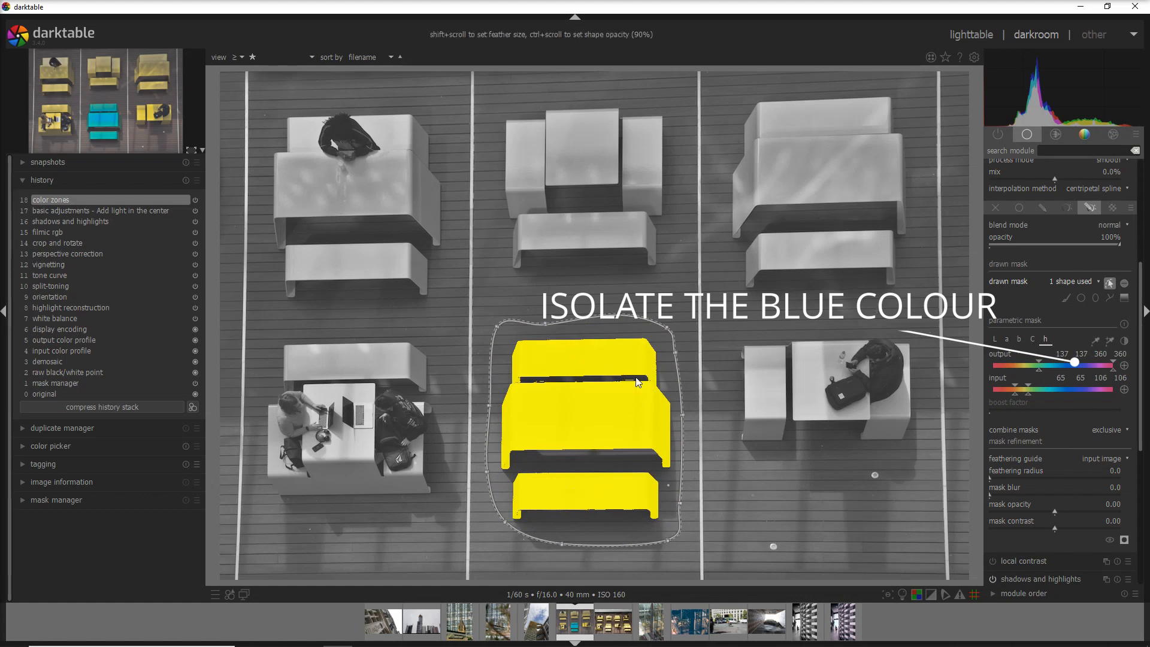
left_click(43, 179)
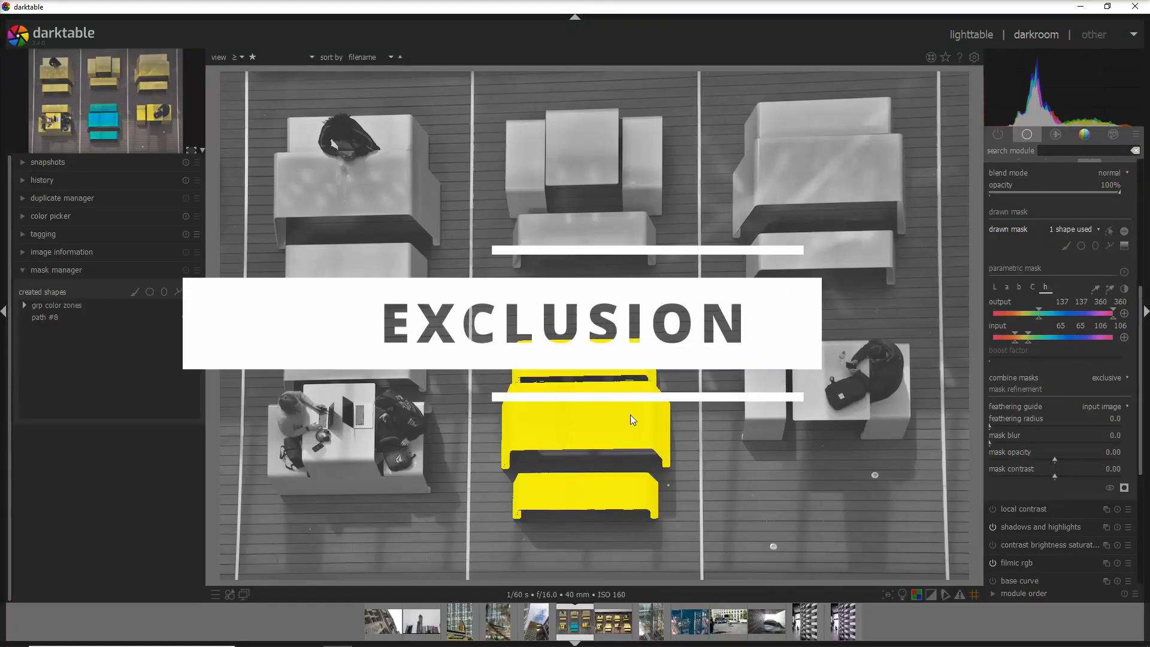
Hide the mask overlay and paint a brush stroke over the blue table's lower bench.
left_click(1124, 487)
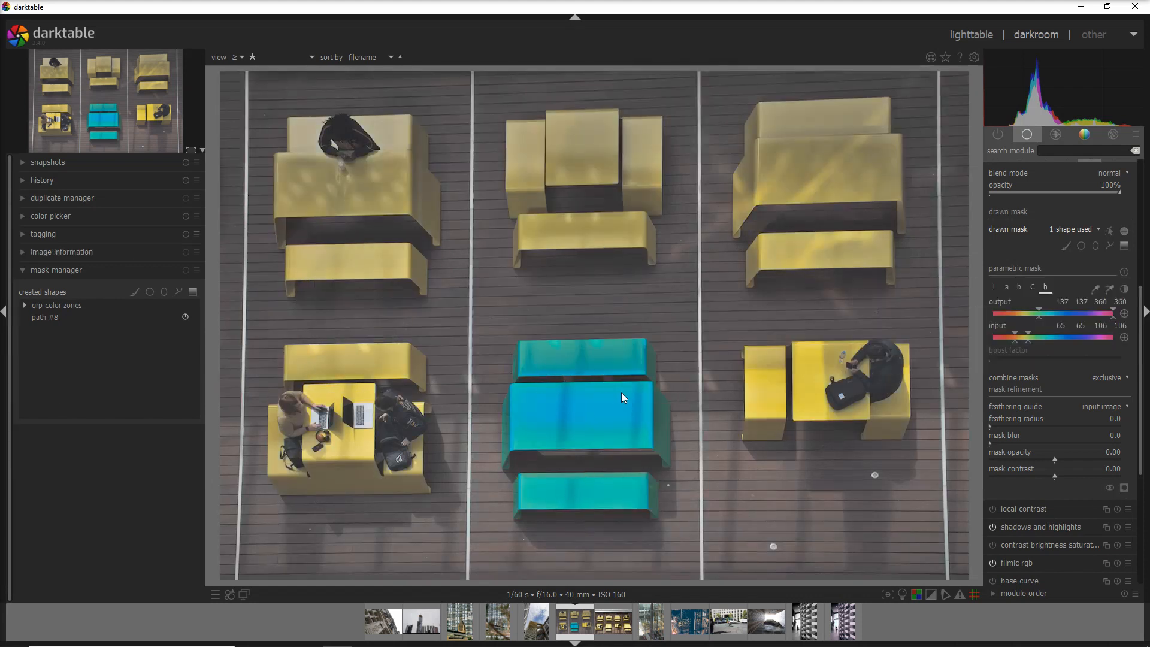
mouse_move(594, 494)
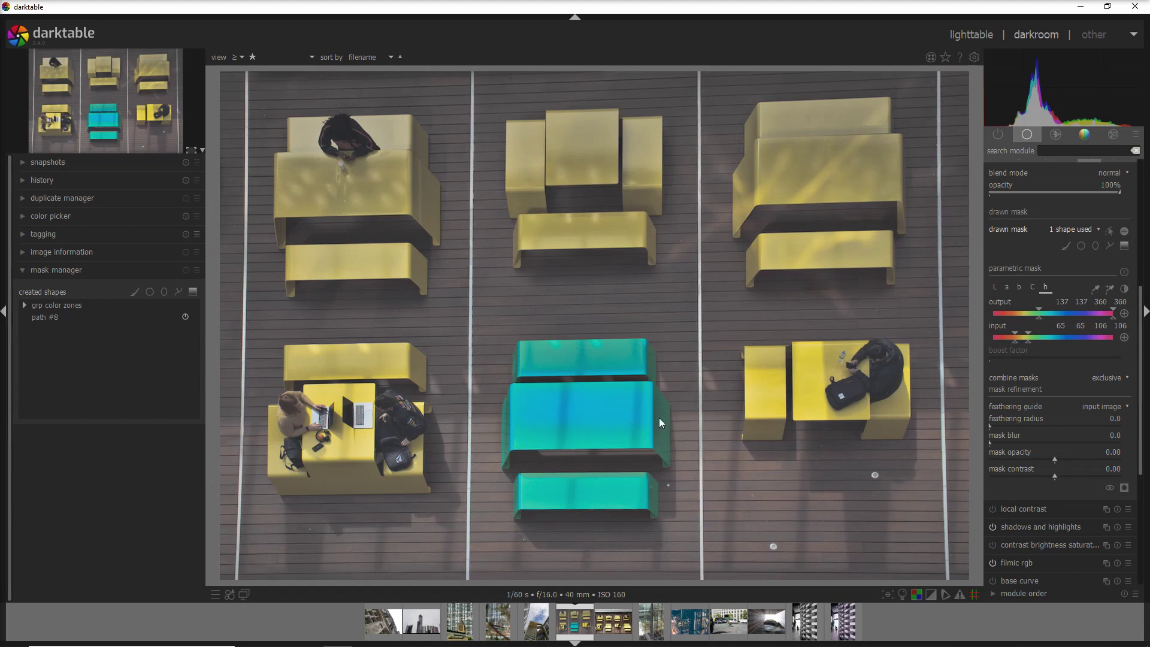
mouse_move(635, 448)
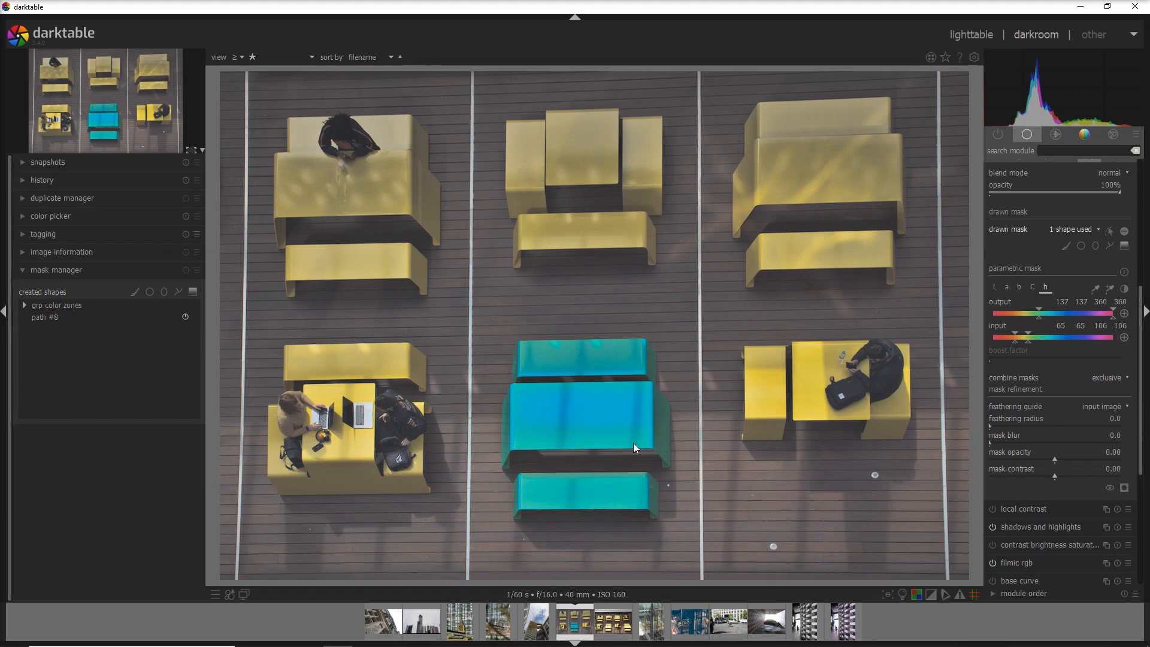
mouse_move(626, 418)
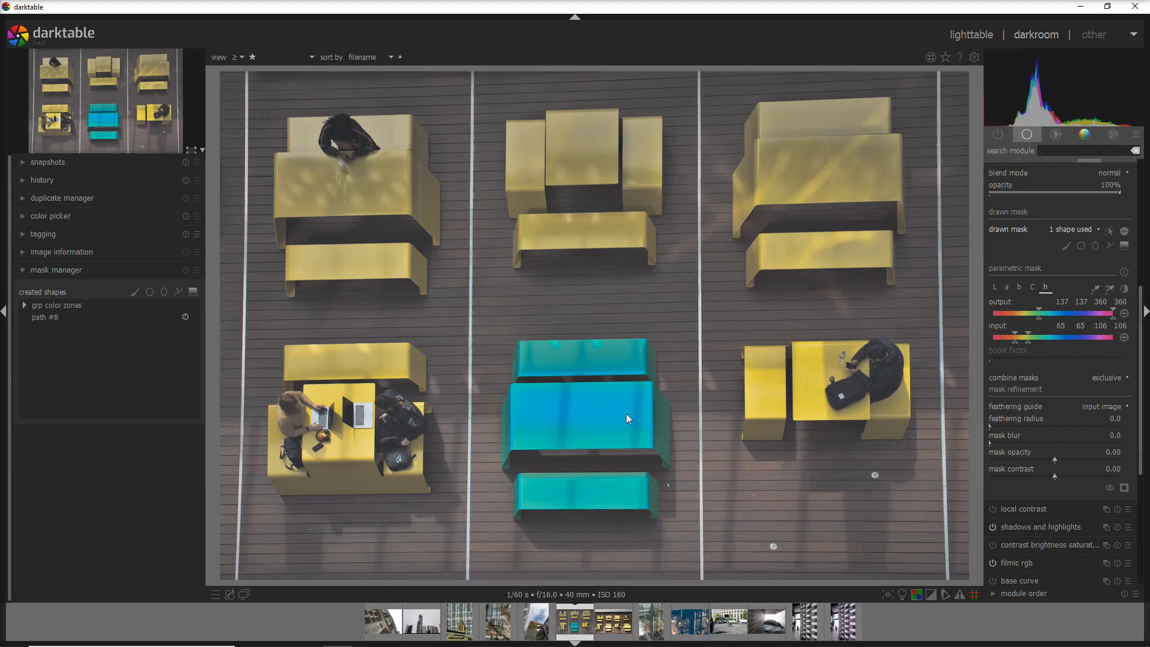
mouse_move(664, 496)
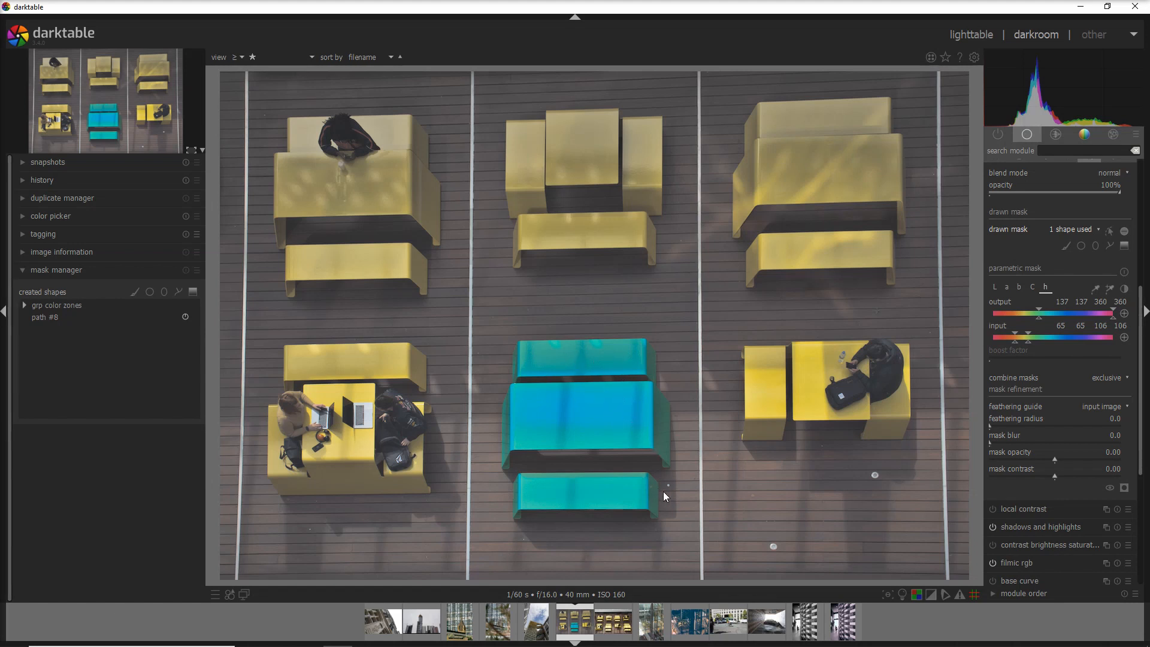
mouse_move(626, 489)
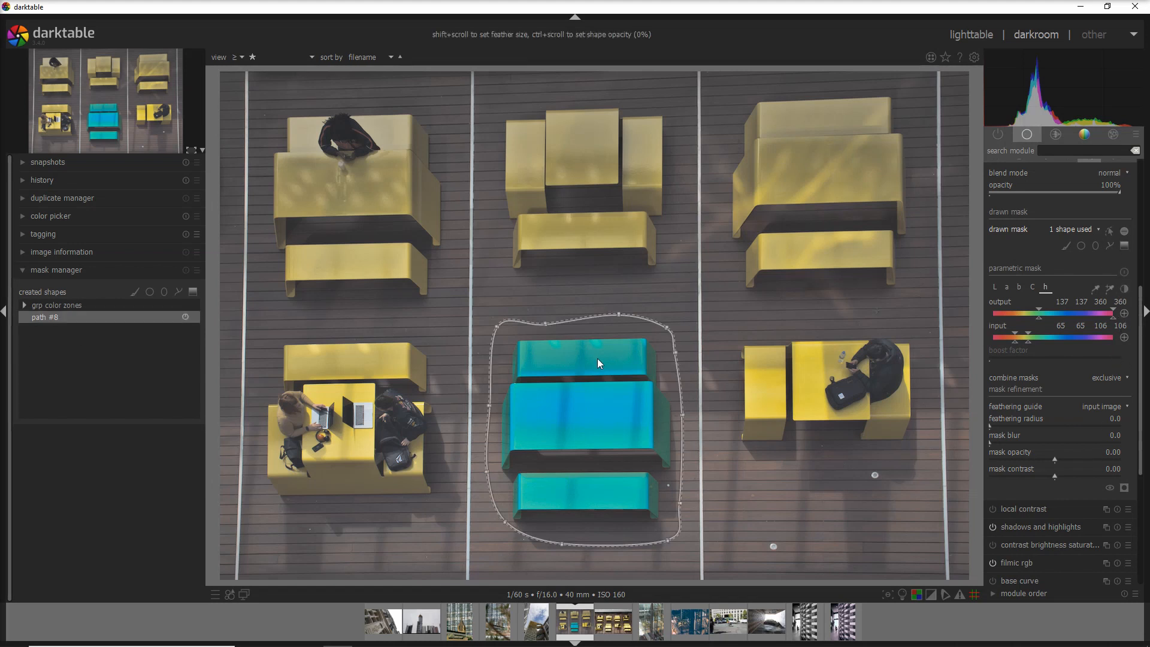
mouse_move(561, 463)
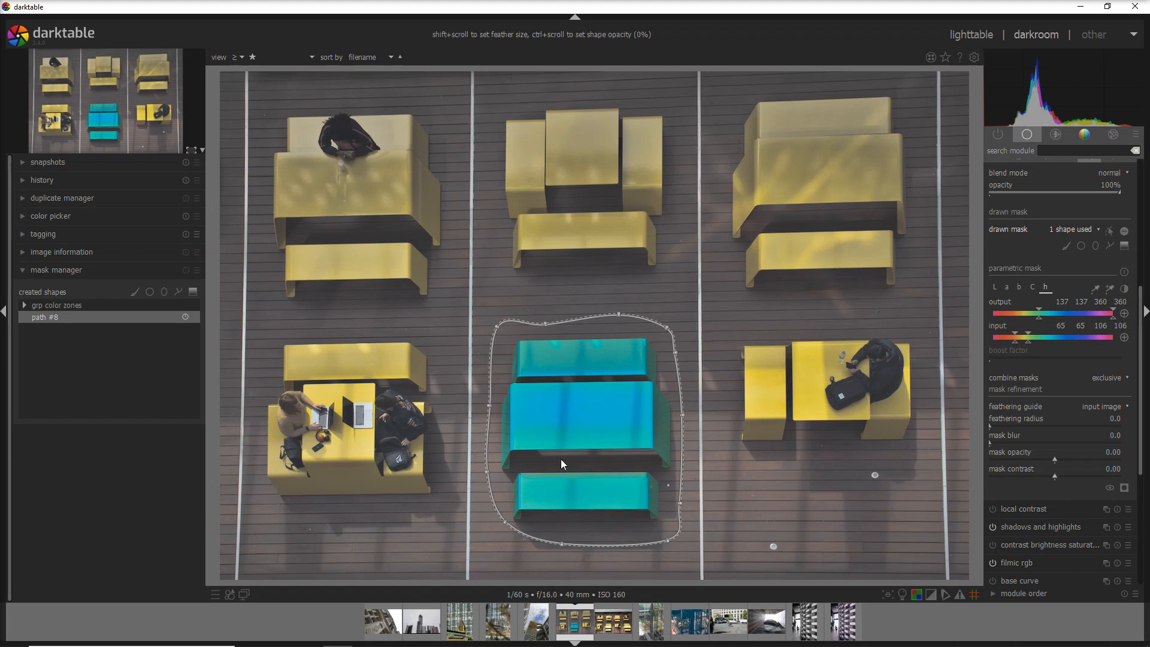
mouse_move(551, 334)
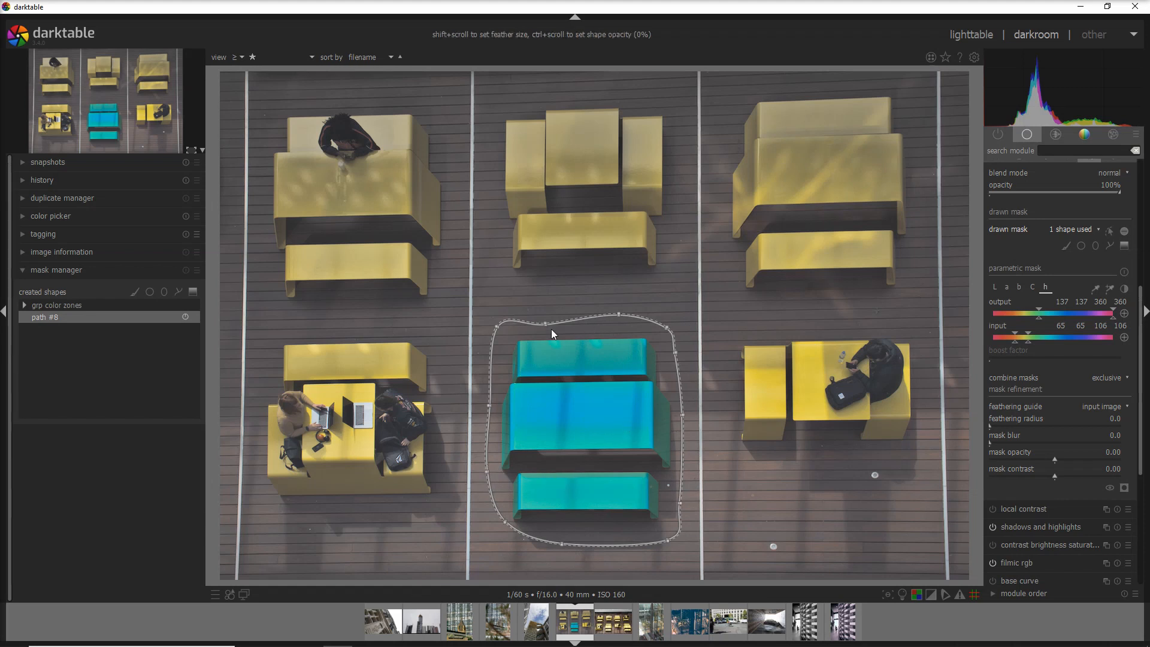
mouse_move(524, 388)
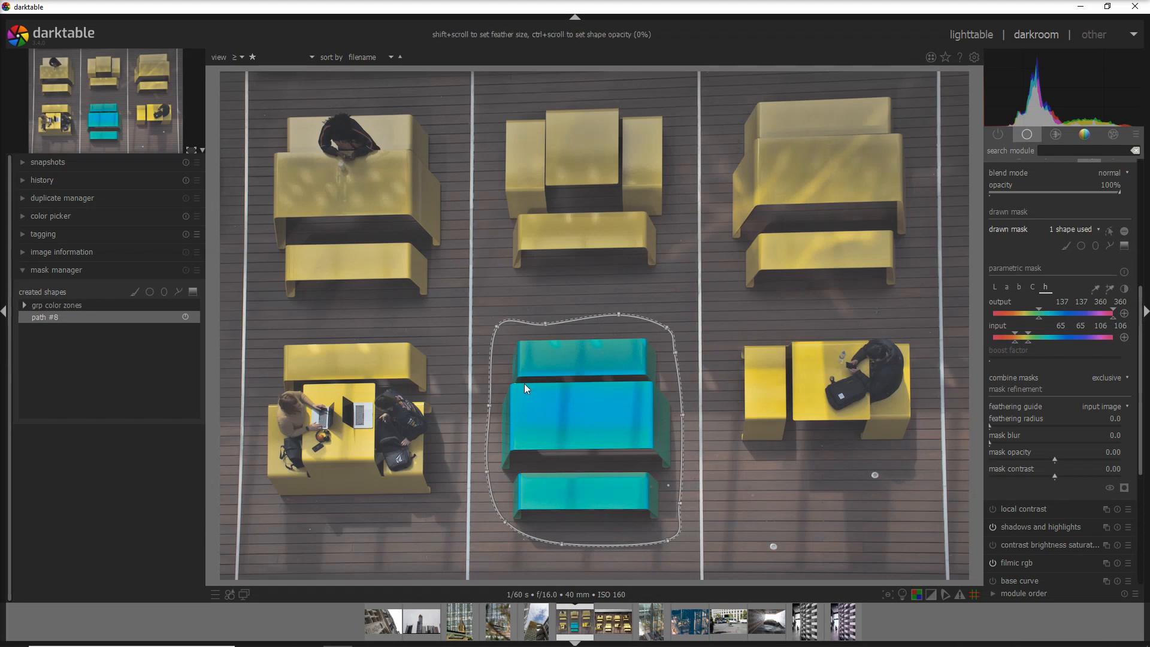
mouse_move(1063, 257)
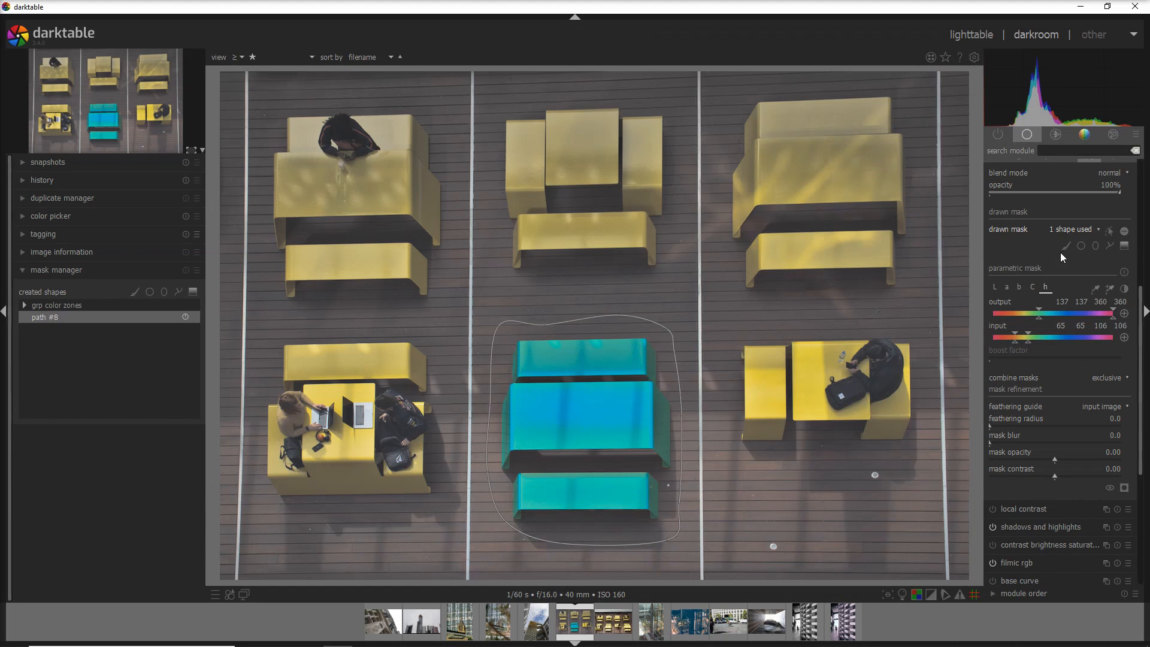
left_click(1065, 246)
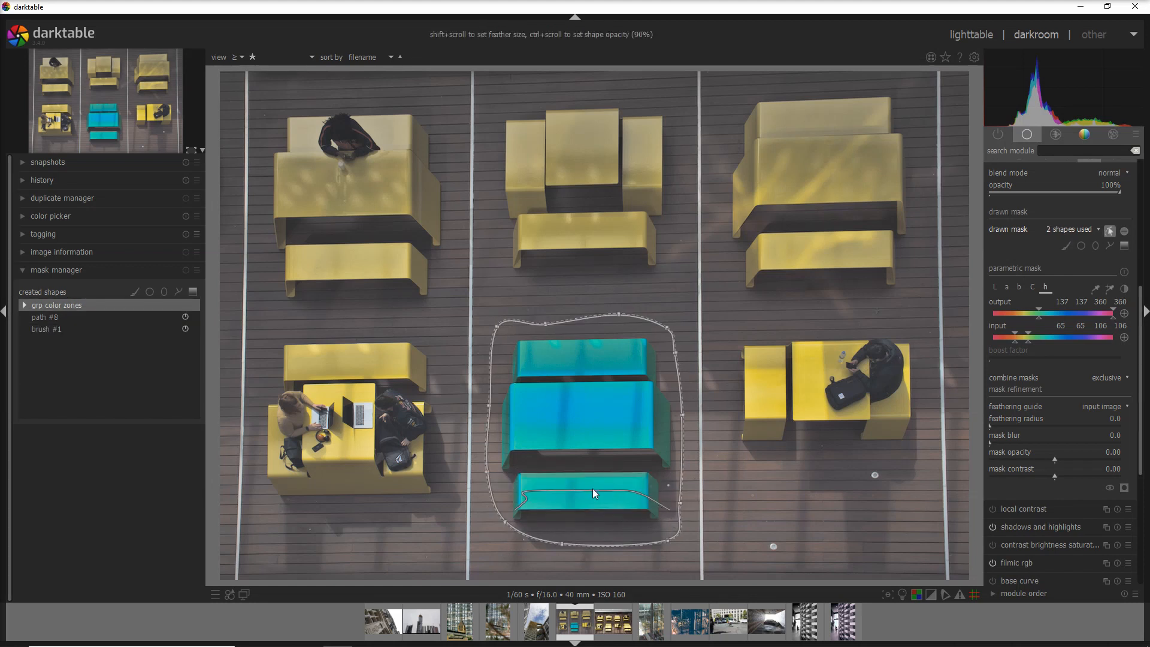
mouse_move(587, 497)
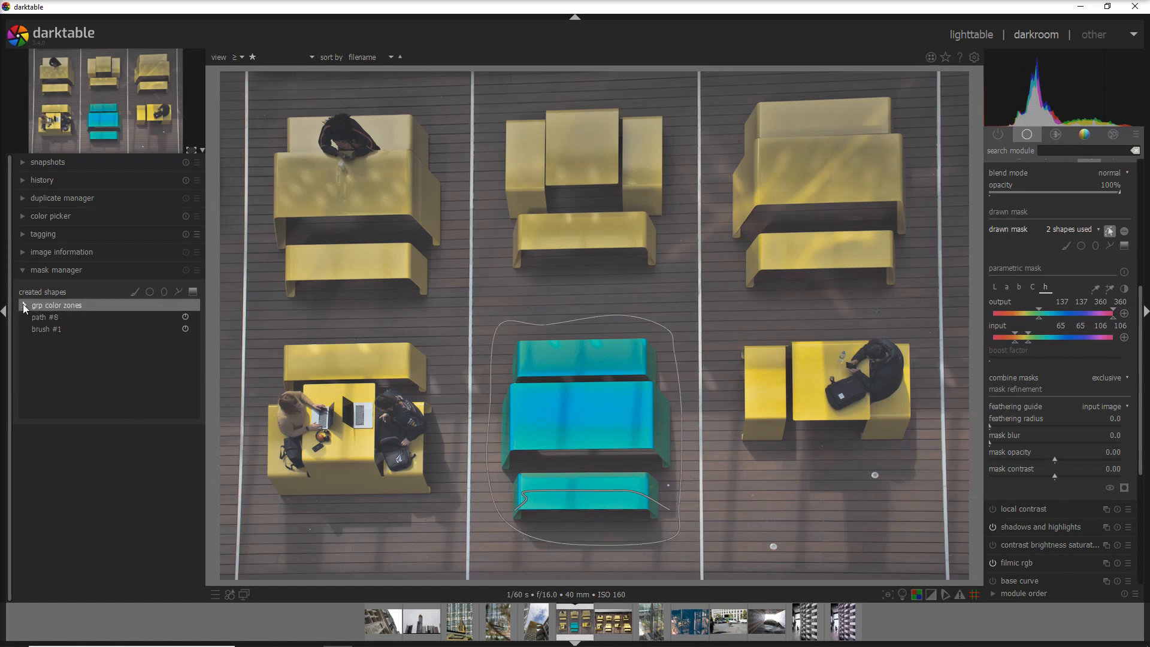
In the mask manager, set brush #1 of grp color zones to exclusion so the bench returns to yellow.
left_click(24, 305)
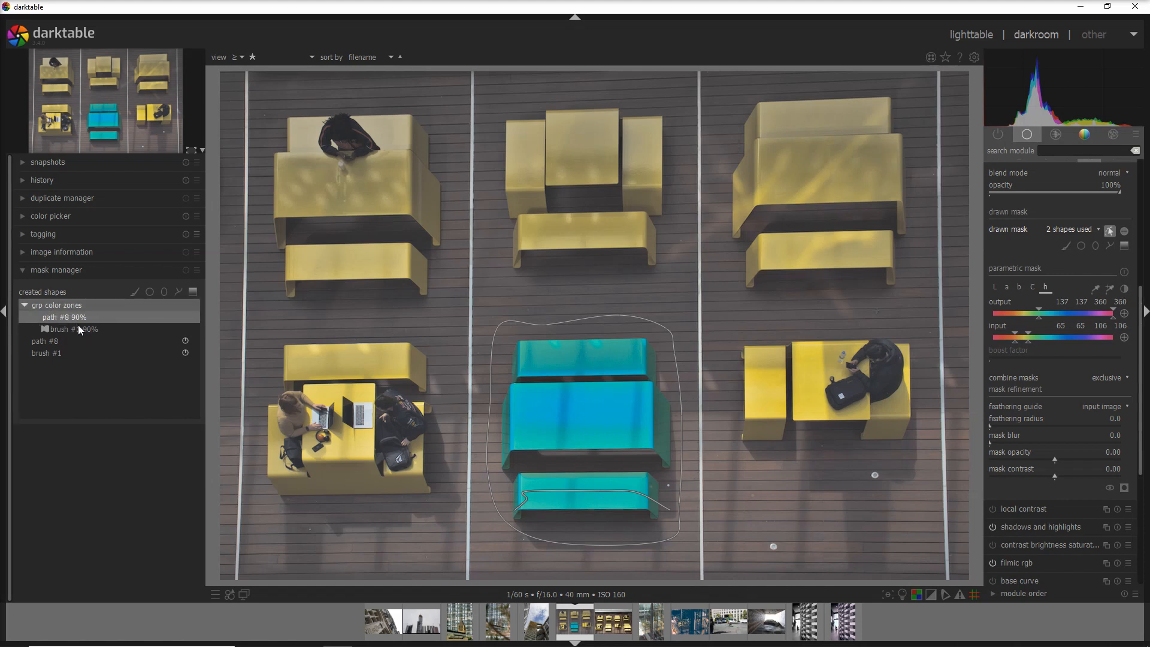
left_click(71, 328)
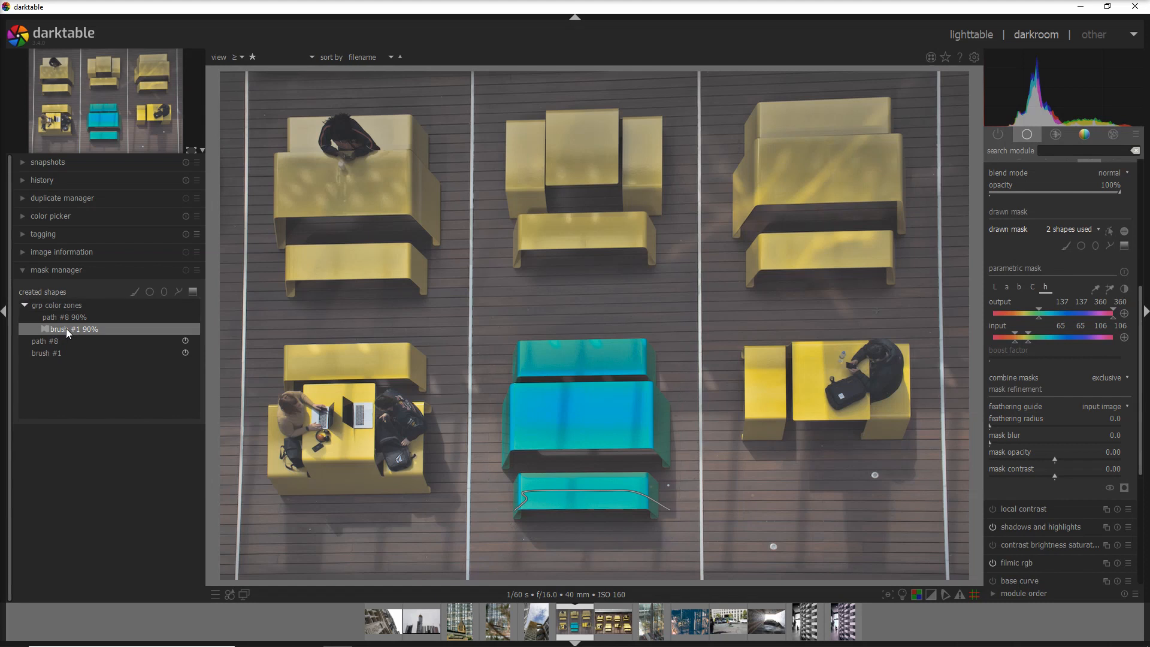
right_click(69, 329)
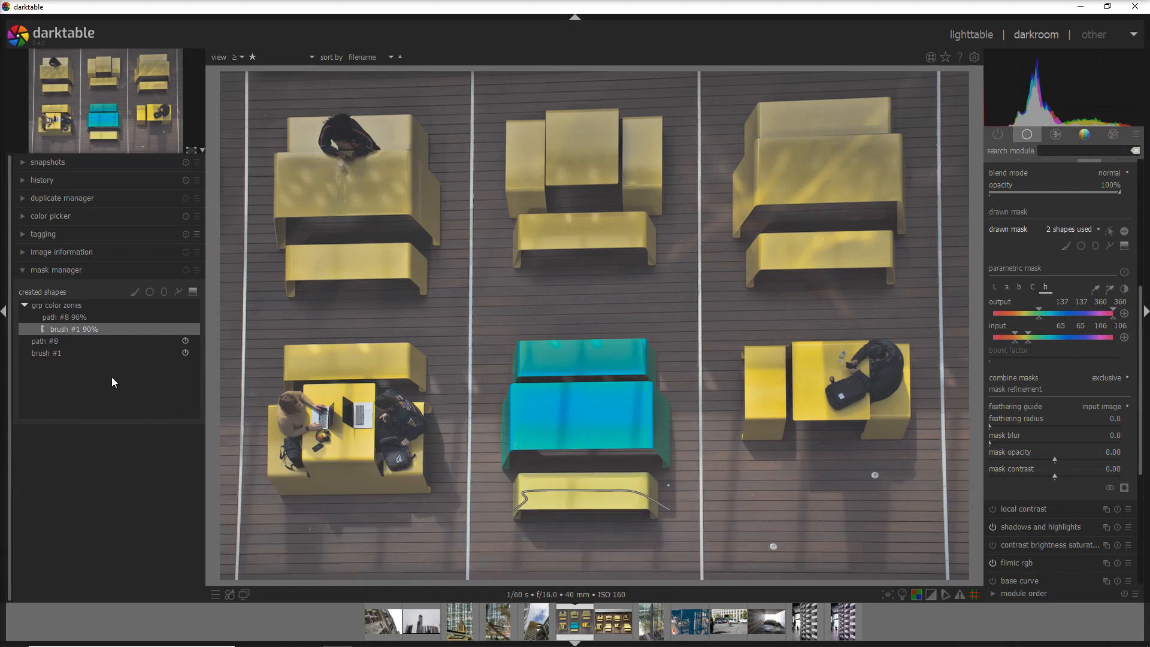
mouse_move(525, 463)
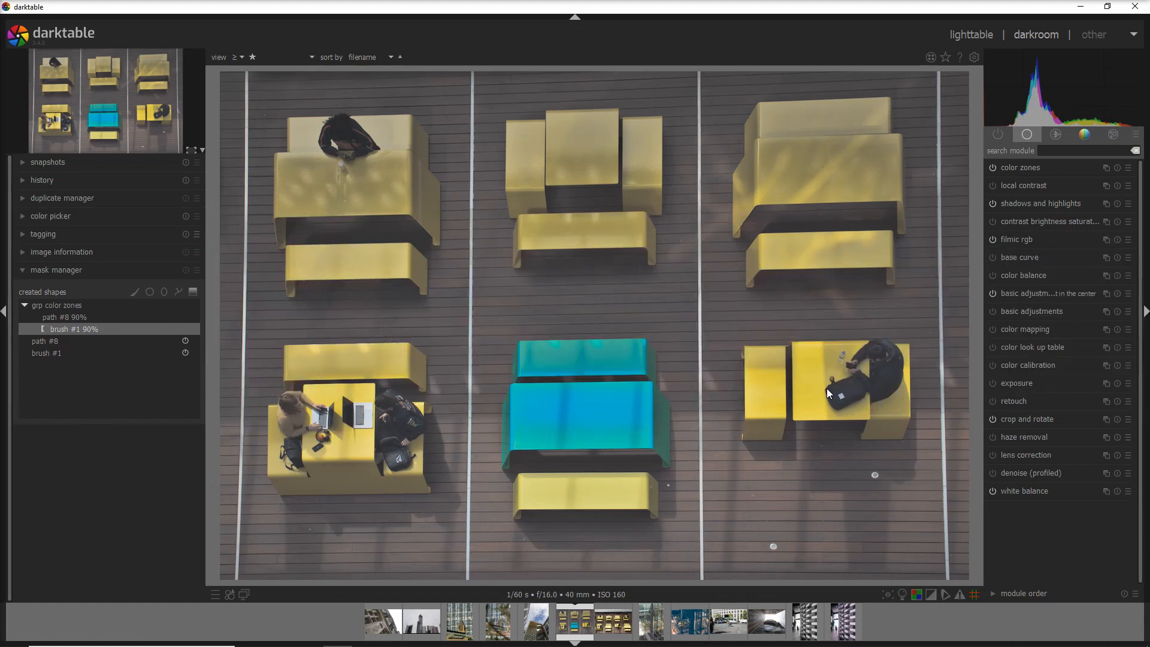
mouse_move(888, 370)
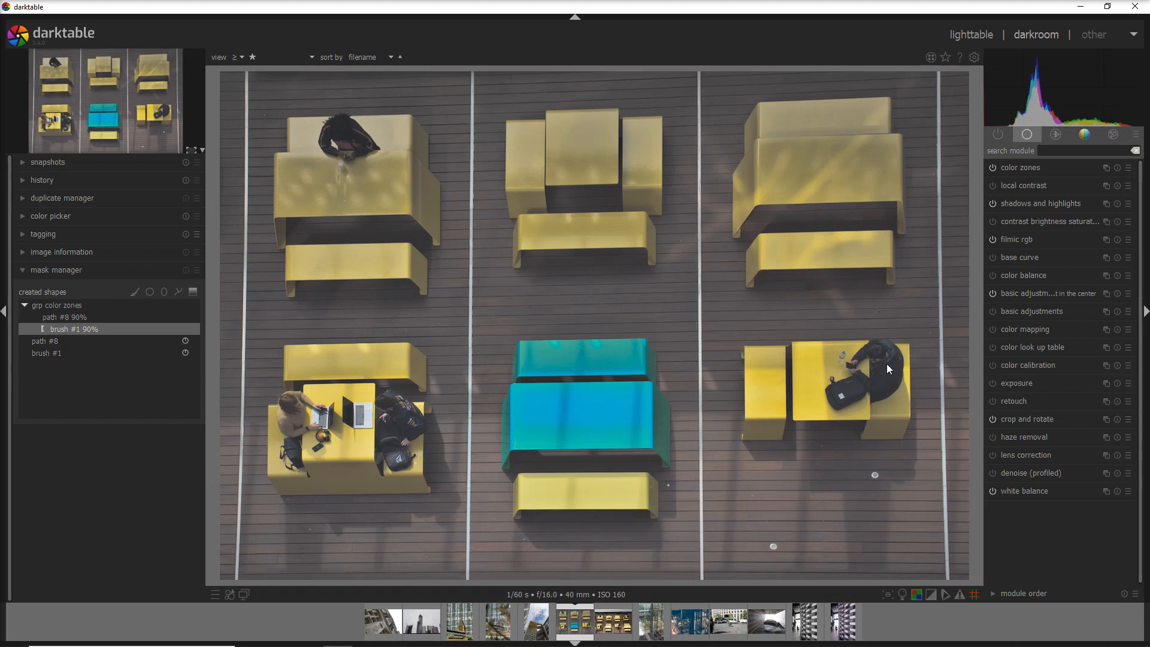
mouse_move(876, 374)
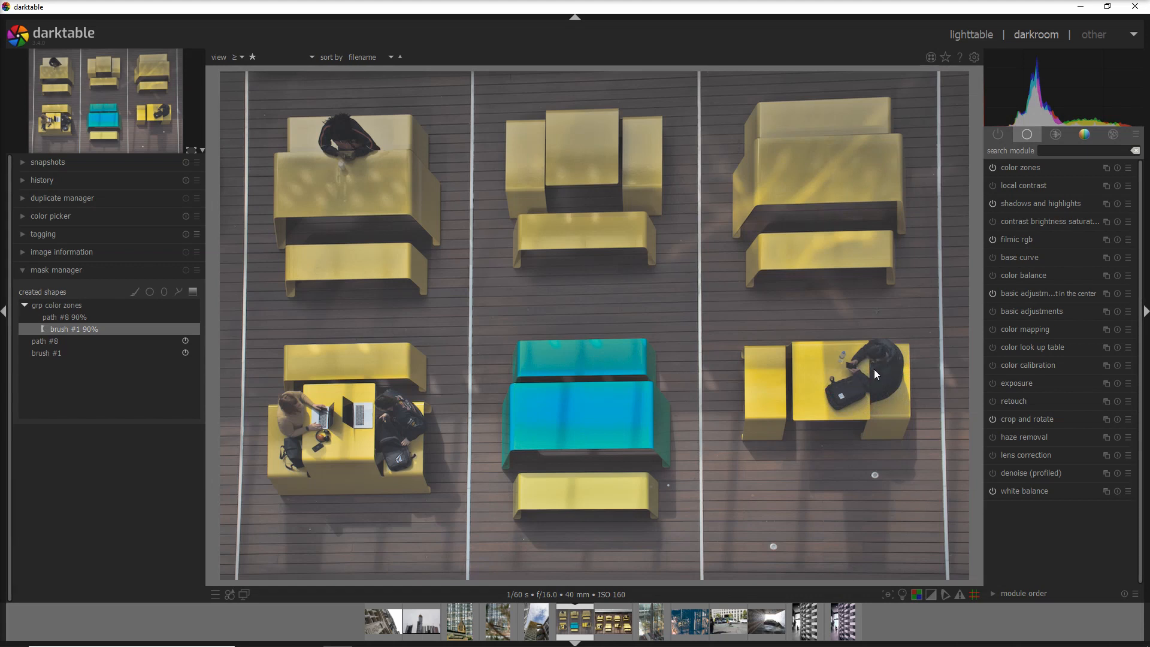
mouse_move(868, 402)
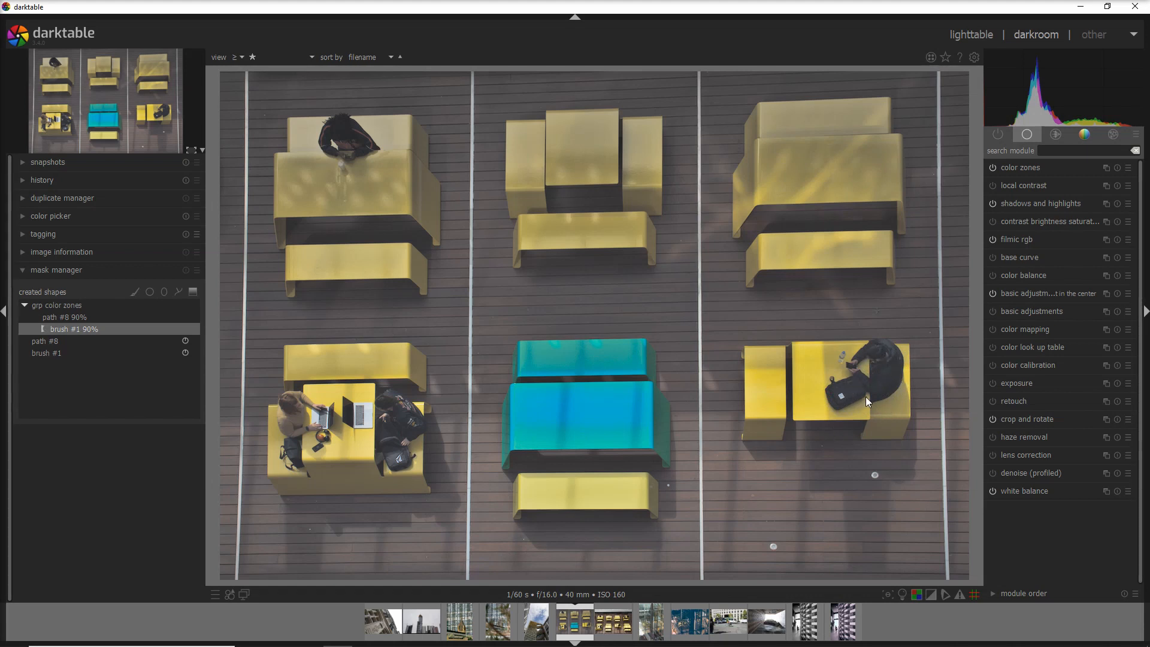
mouse_move(1018, 328)
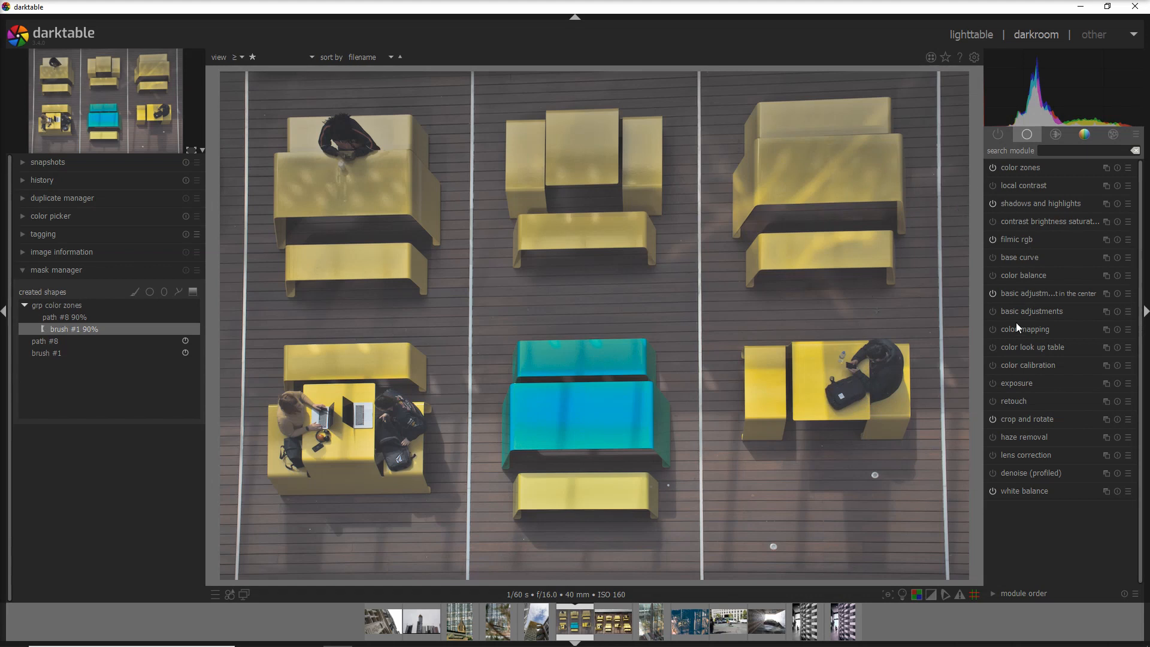
Expand exposure at 1.12 EV and show its drawn & parametric mask settings with the path tool.
left_click(1018, 382)
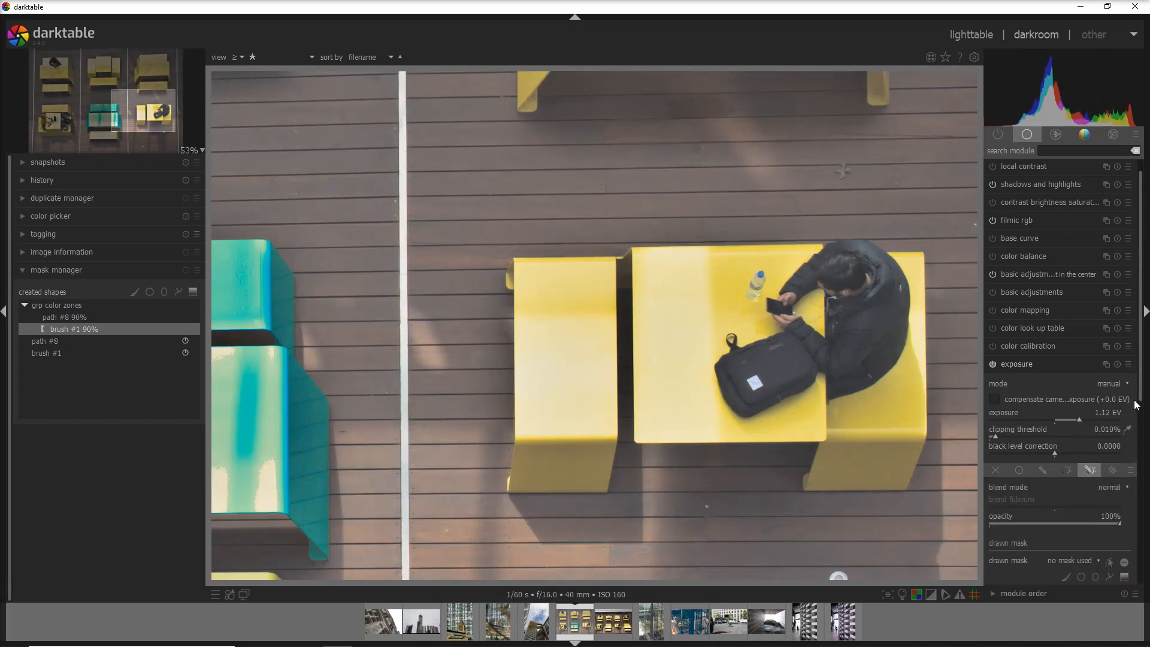
scroll("down", 3)
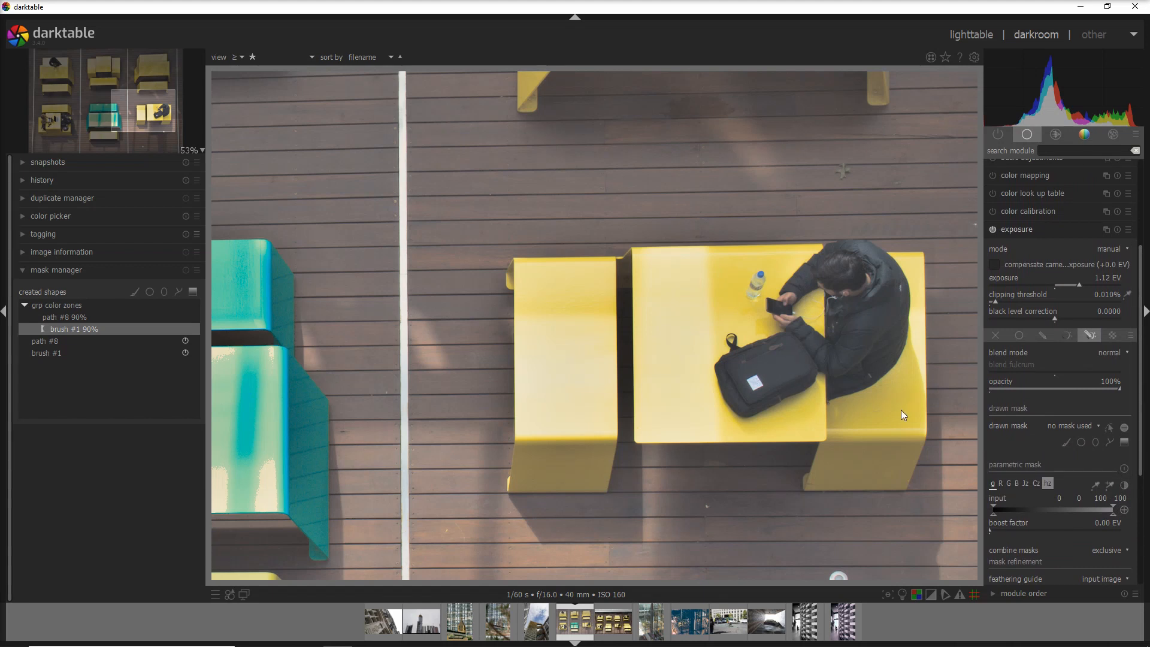
mouse_move(780, 380)
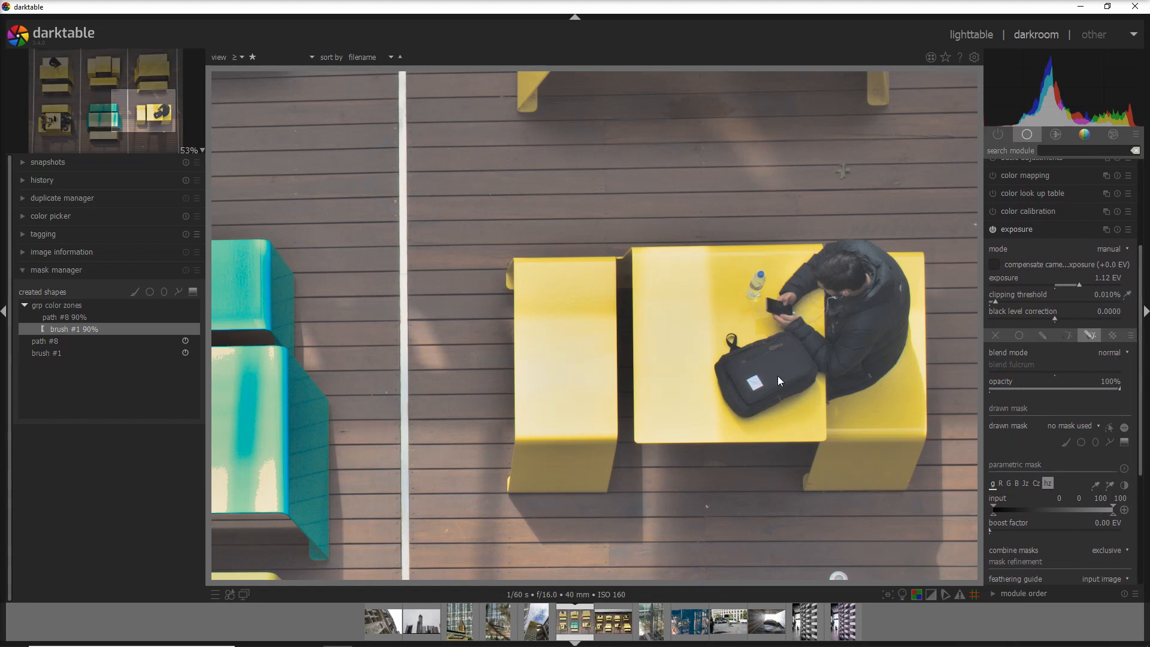
mouse_move(747, 370)
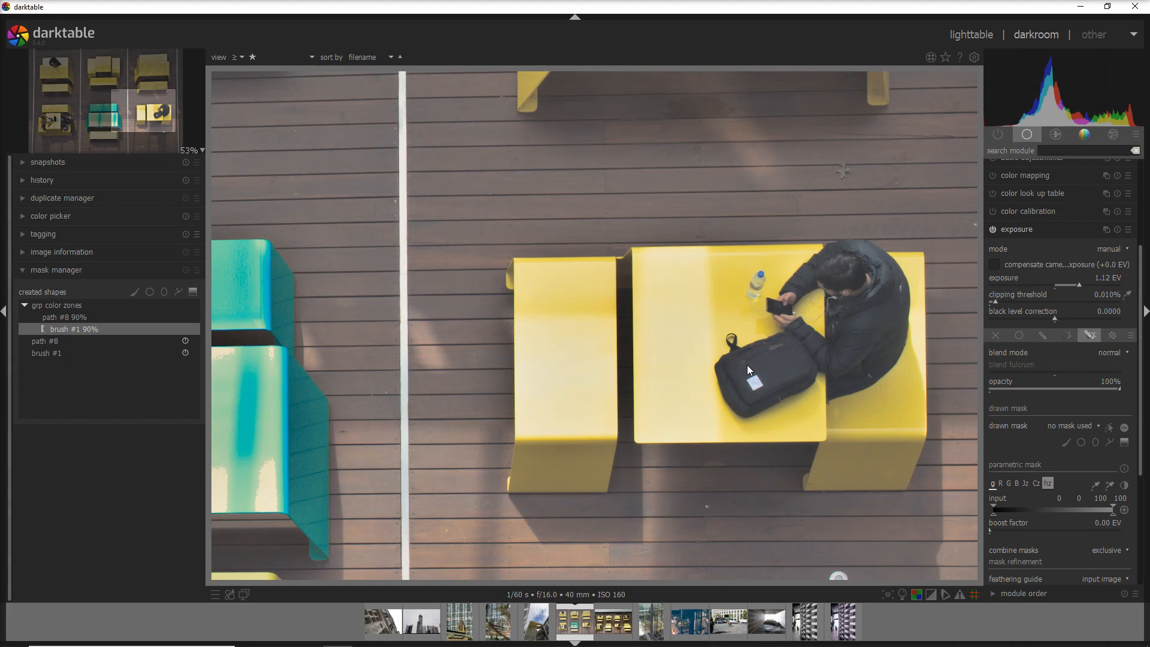
mouse_move(783, 357)
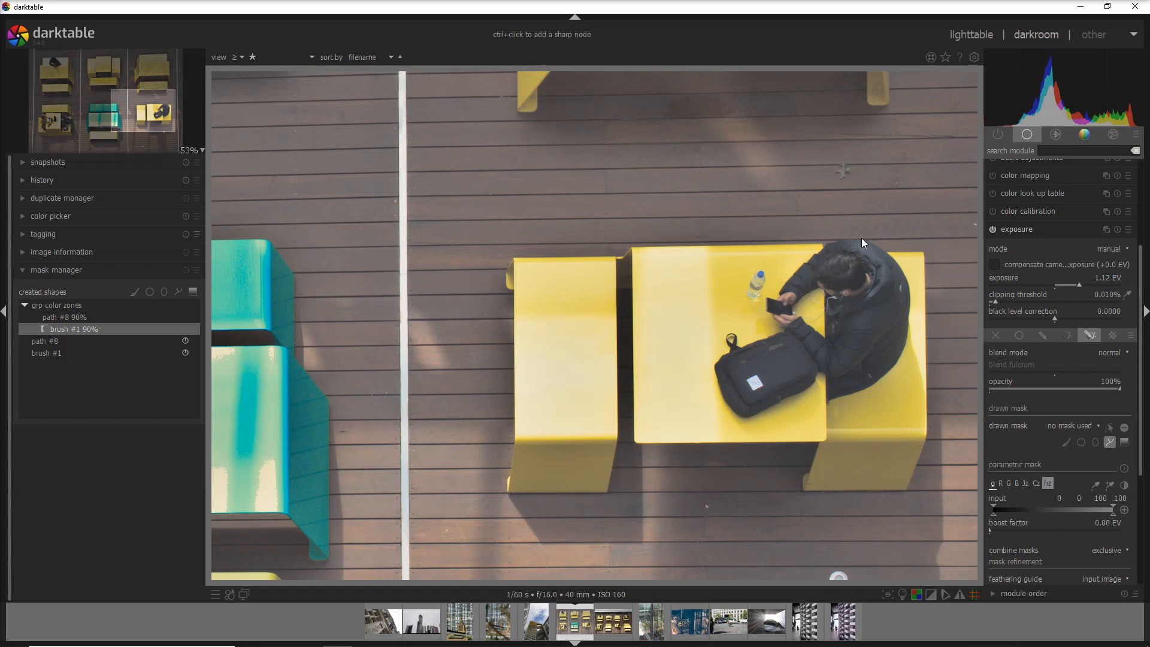
mouse_move(780, 279)
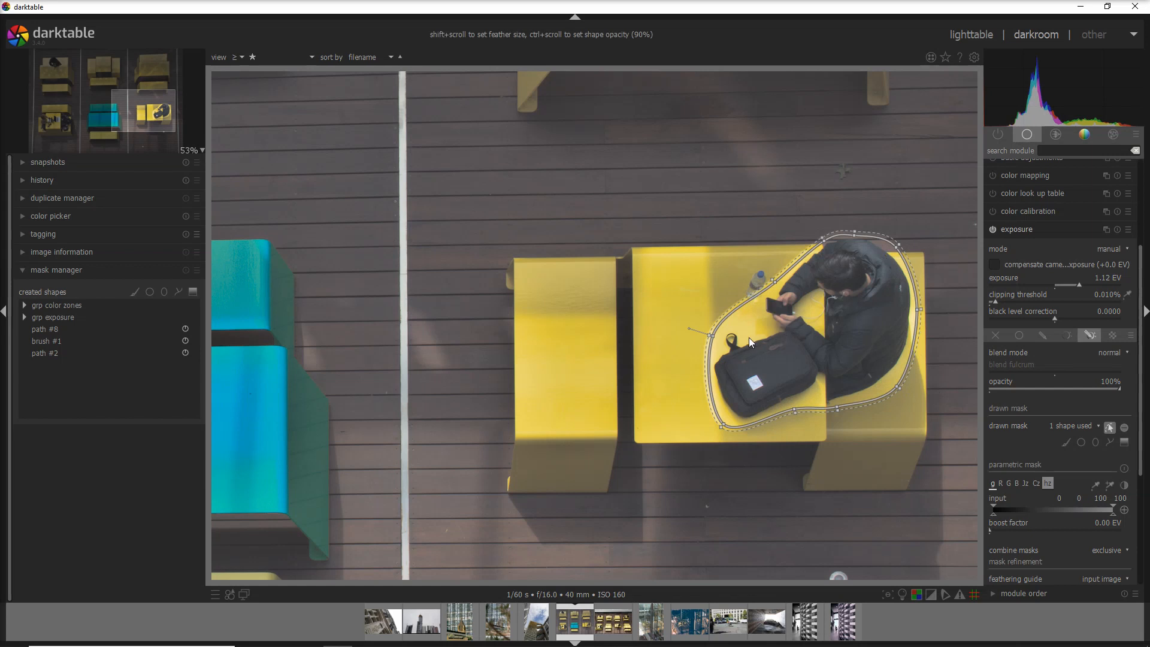
mouse_move(737, 328)
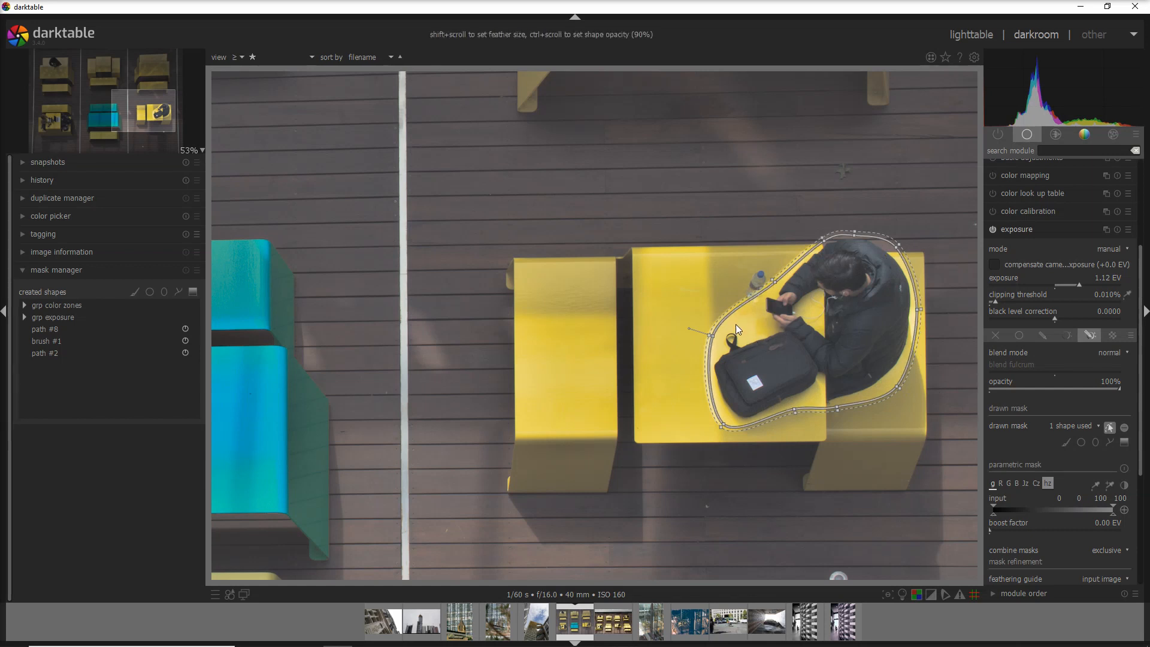
mouse_move(818, 332)
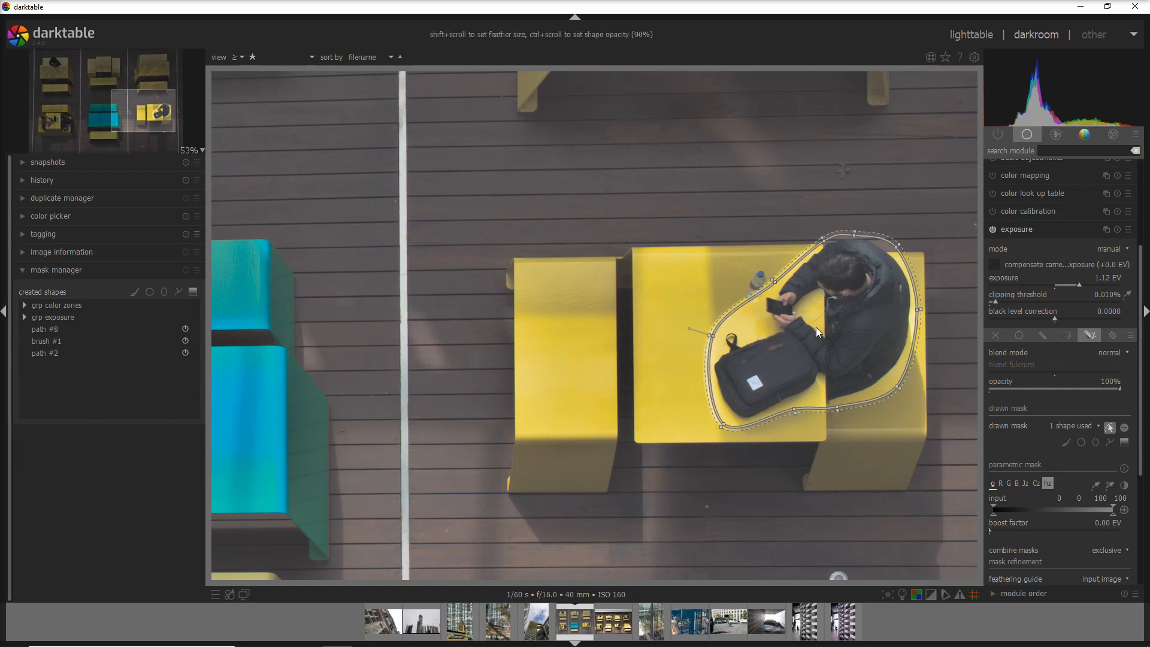
Close a path around the seated man and his bag, compare exposure off and on, then collapse the module.
scroll("down", 3)
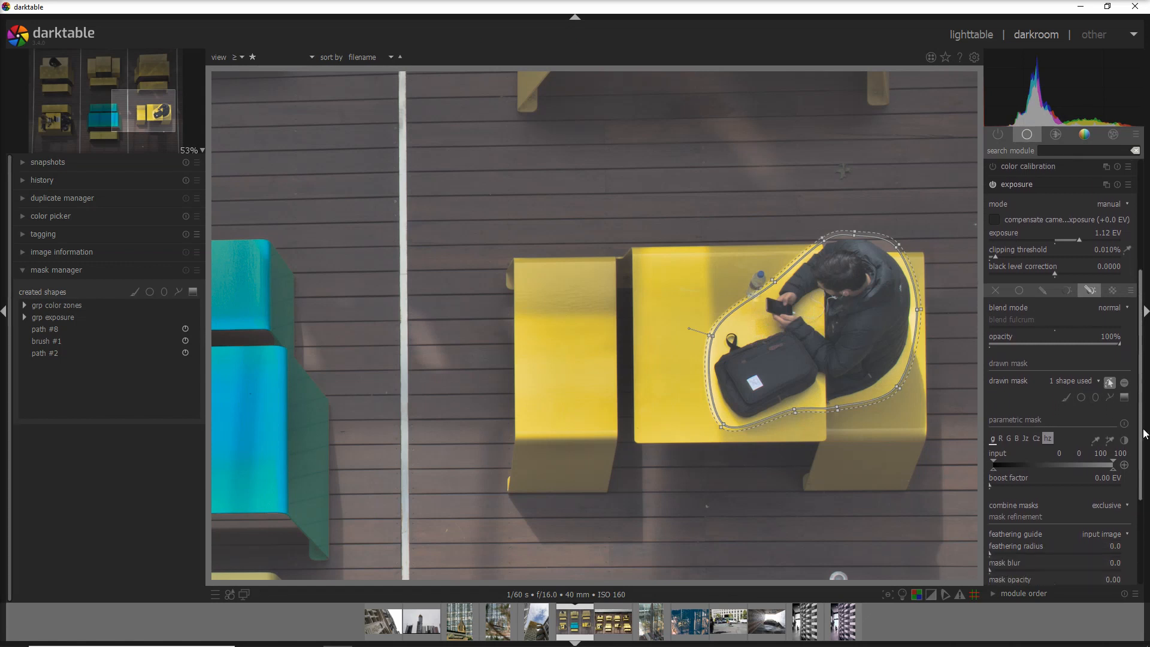
scroll("down", 3)
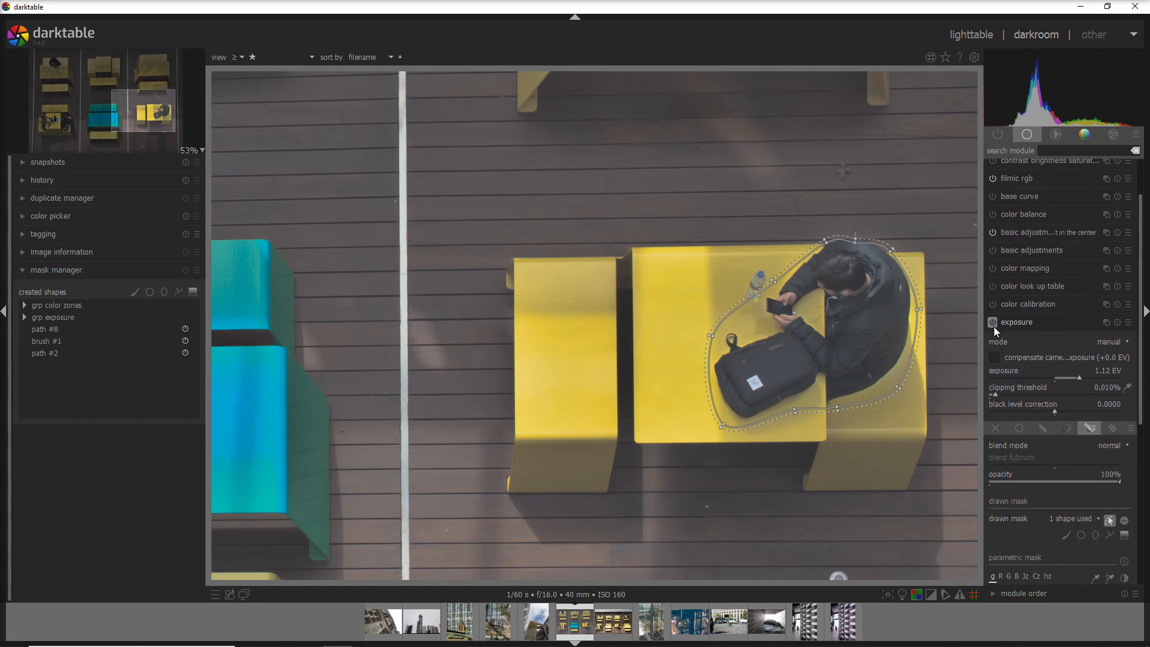
left_click(991, 322)
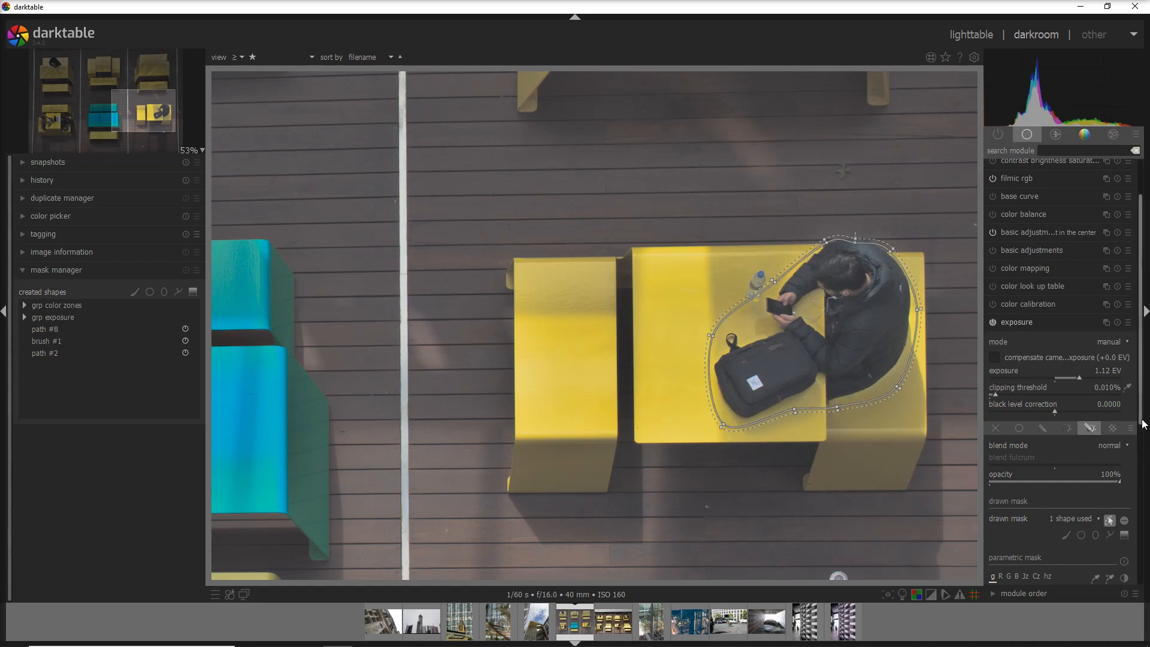
left_click(1019, 321)
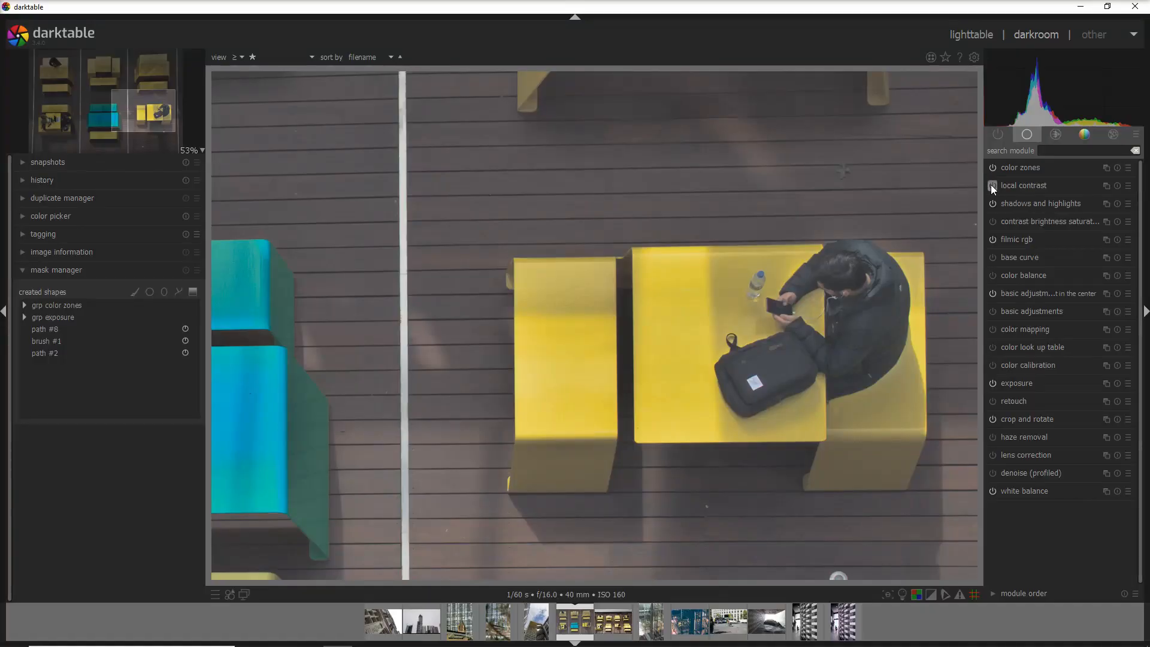
Enable local contrast at 170% detail, compare it off/on, and switch on drawn & parametric masking.
left_click(1023, 185)
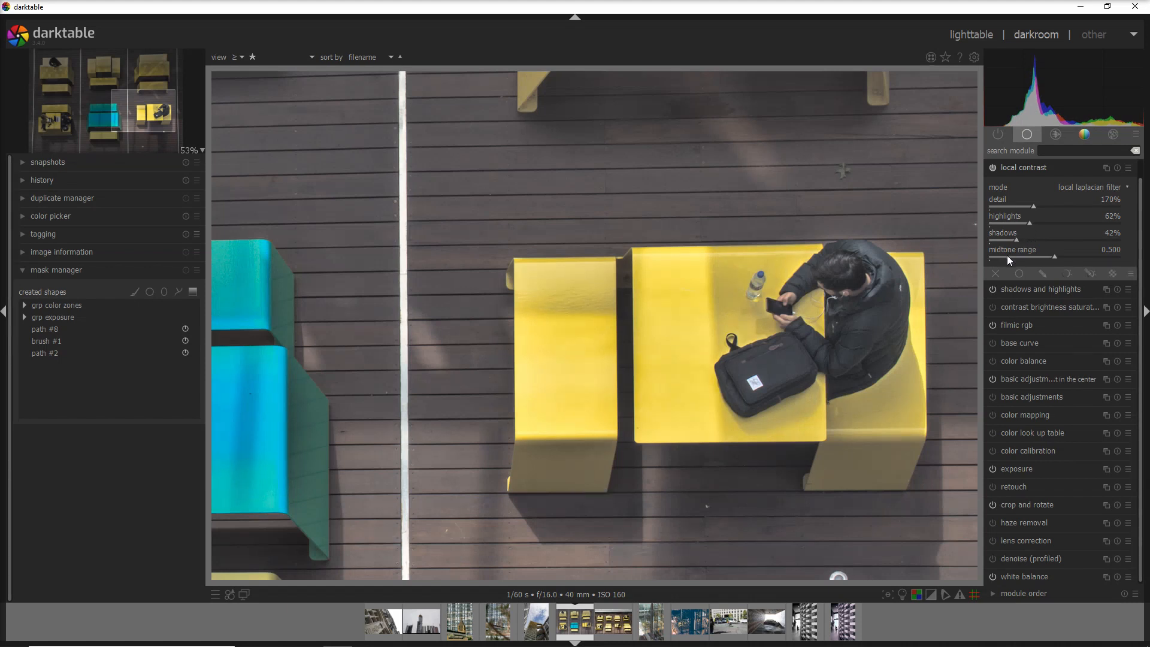
mouse_move(735, 361)
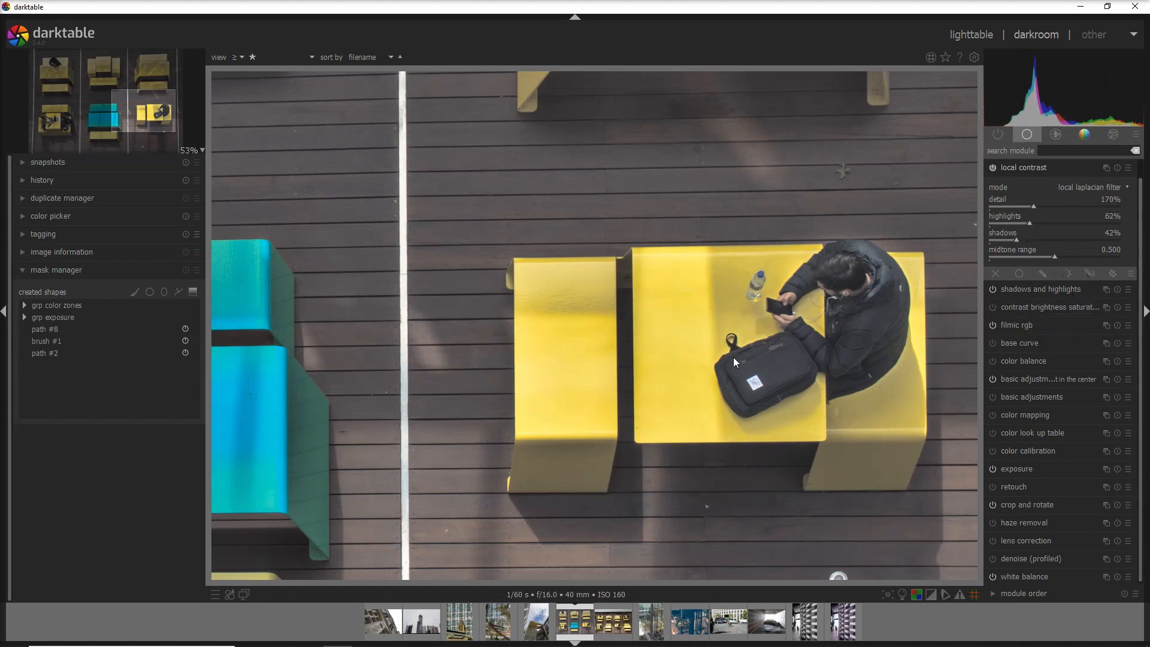
left_click(992, 167)
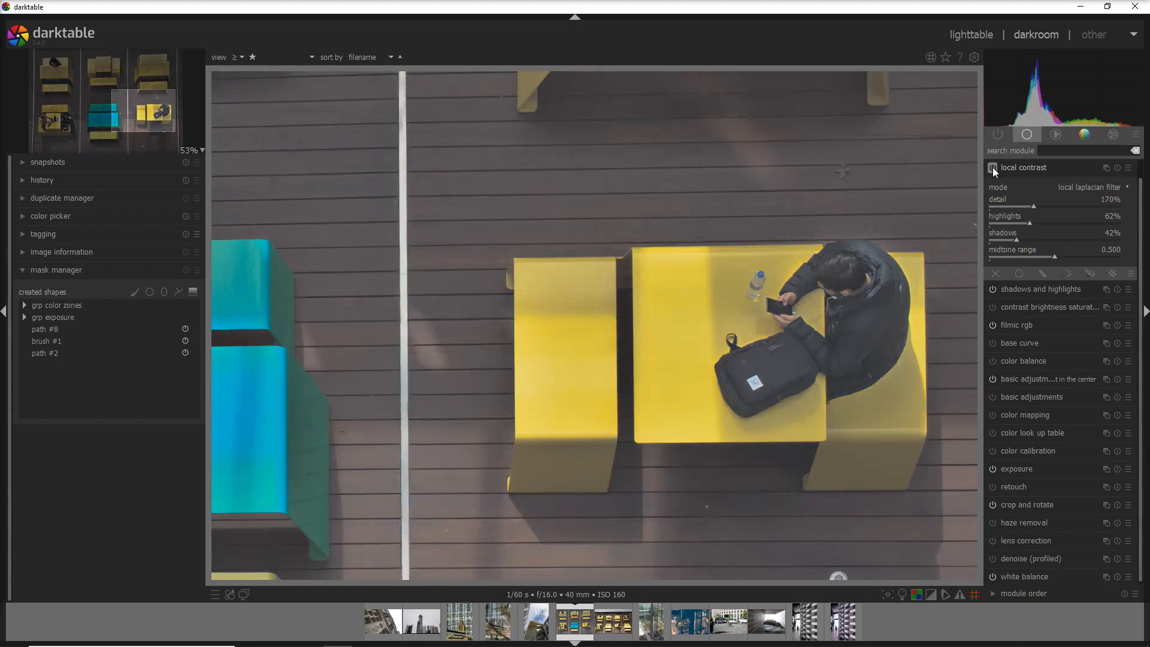
left_click(991, 168)
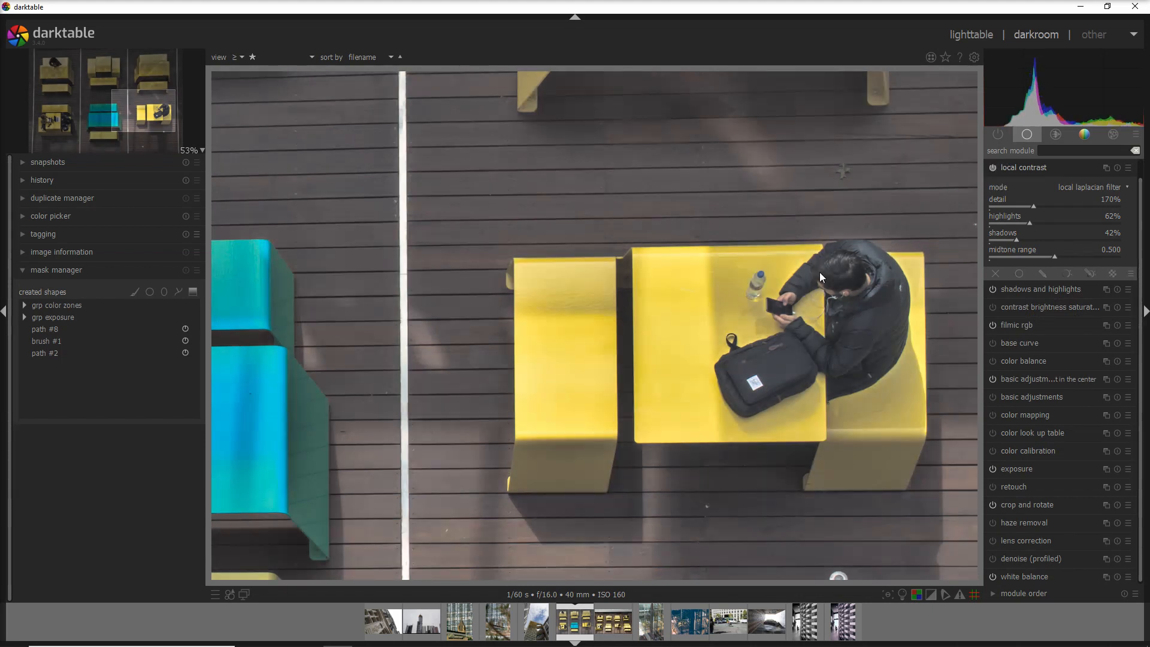
left_click(1090, 273)
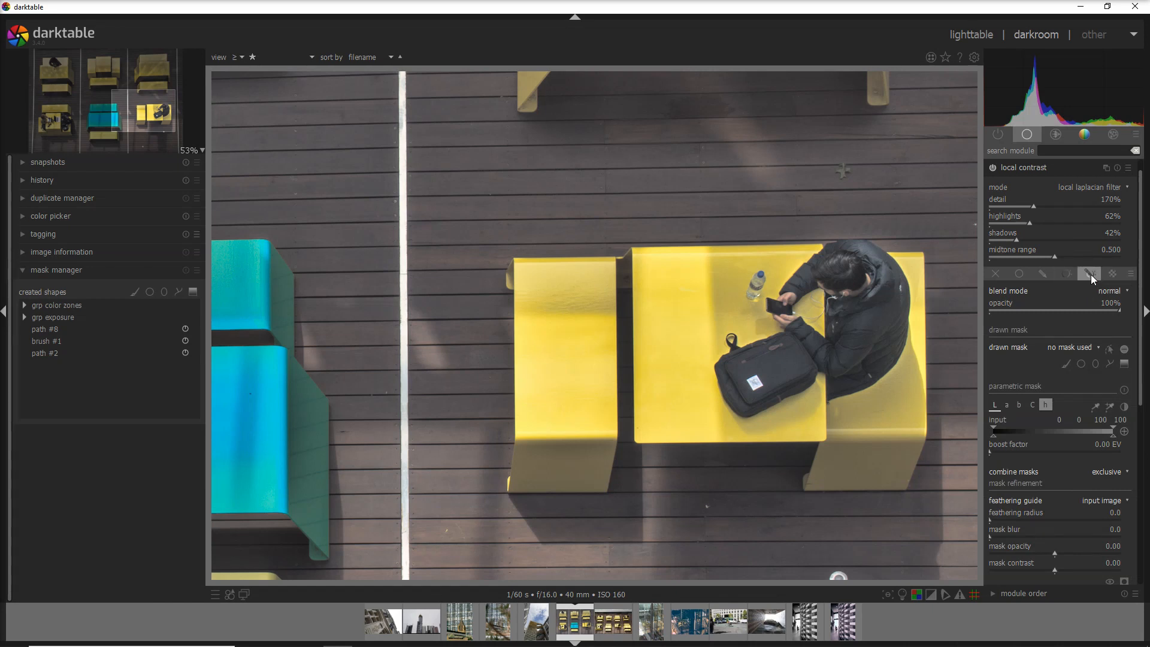
Reuse existing path #2 around the seated man as the local contrast drawn mask, then move to raster masking.
left_click(1070, 273)
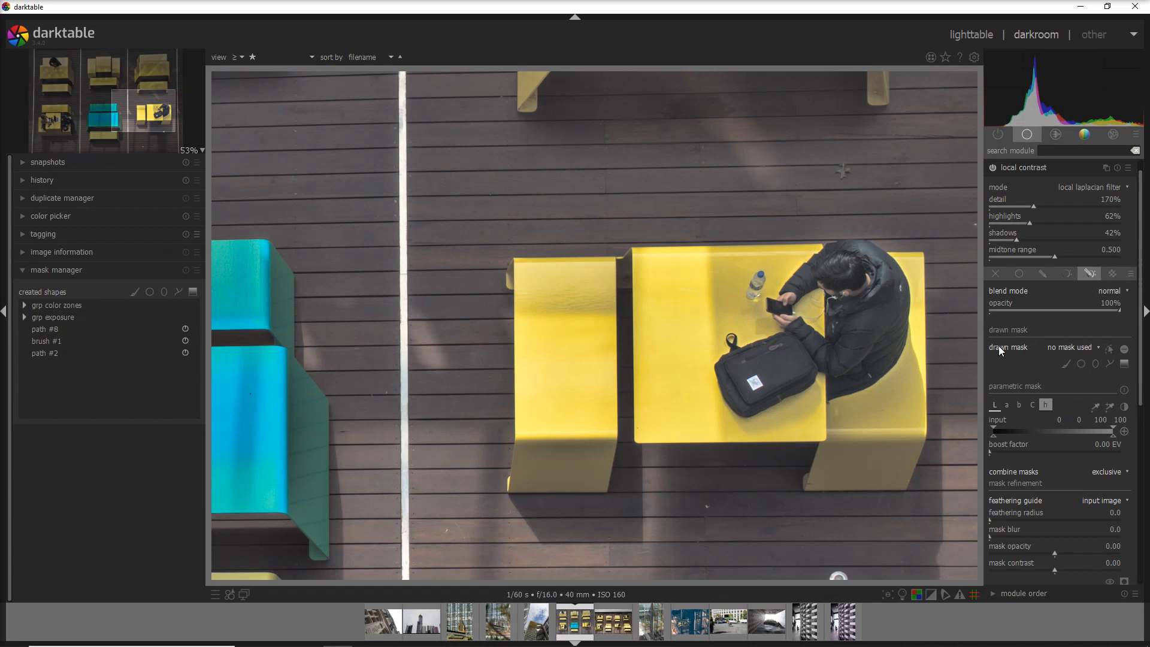
mouse_move(1057, 352)
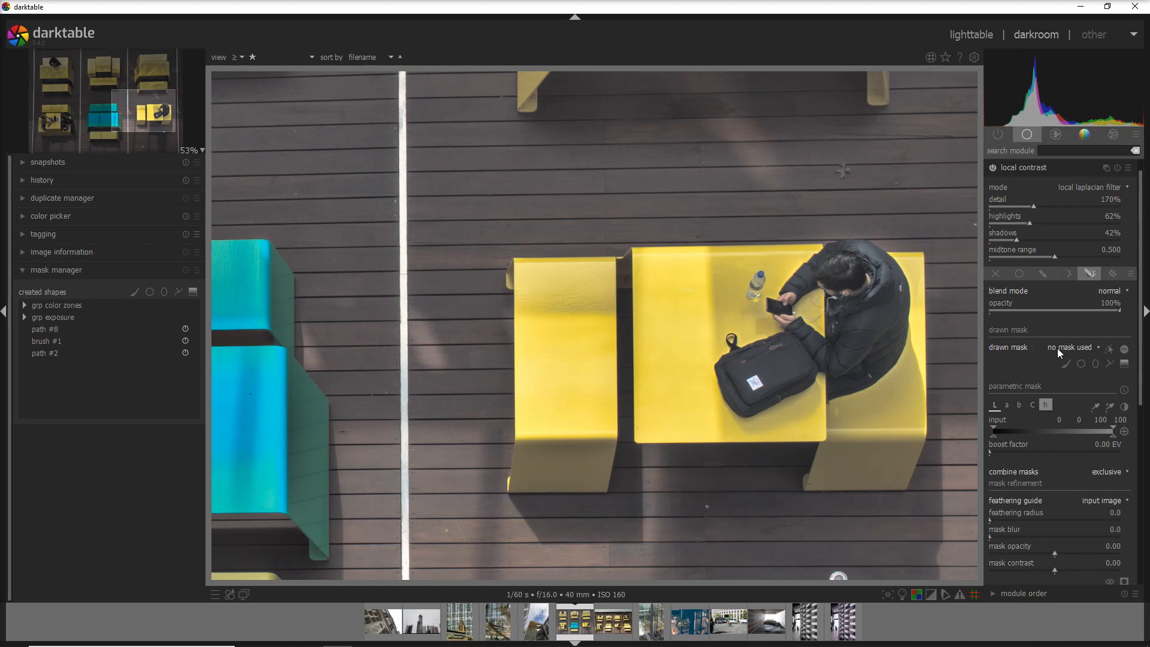
left_click(1071, 347)
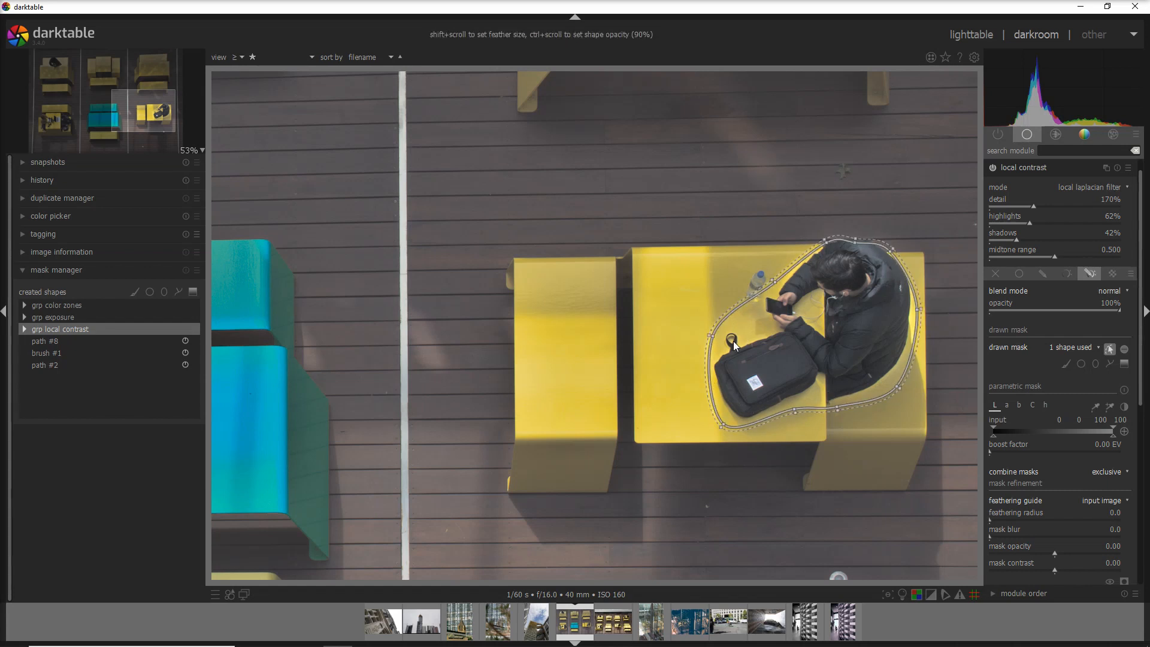
mouse_move(760, 347)
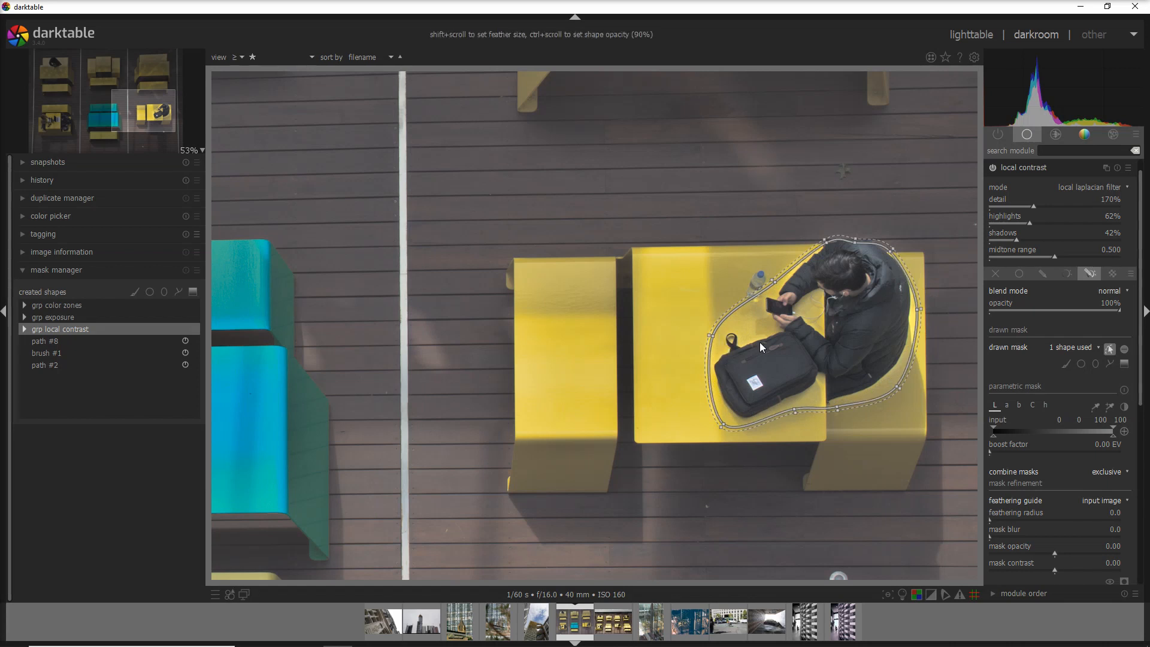
mouse_move(746, 335)
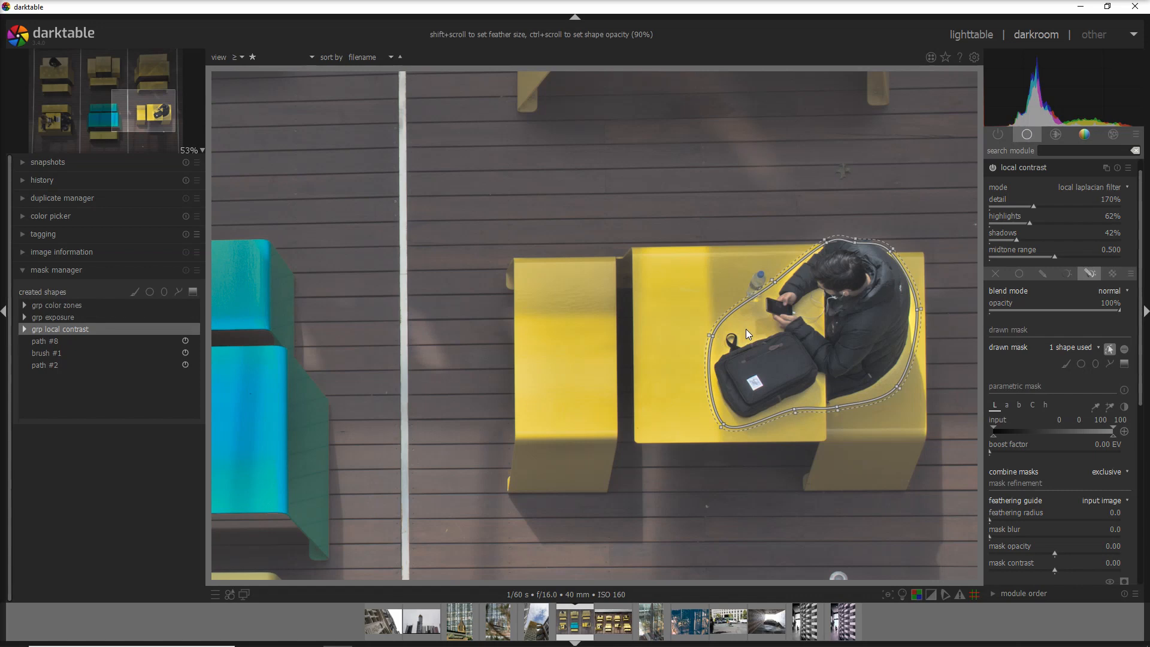
left_click(1111, 273)
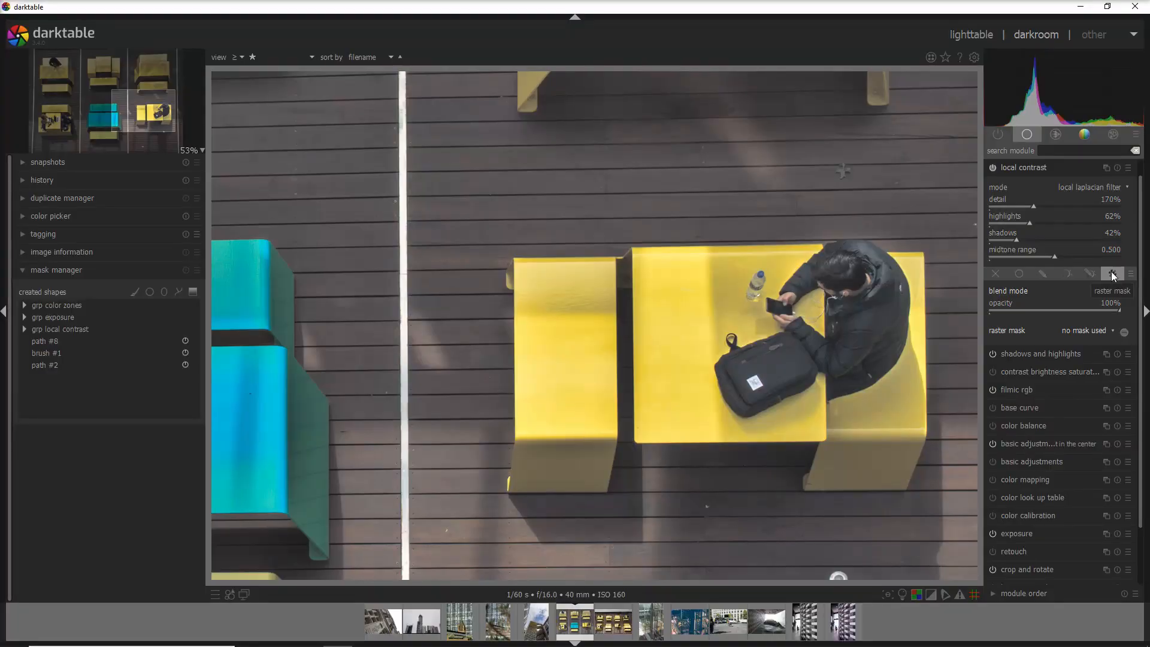
Take local contrast's raster mask from the exposure module and toggle the module to check the effect.
left_click(1113, 273)
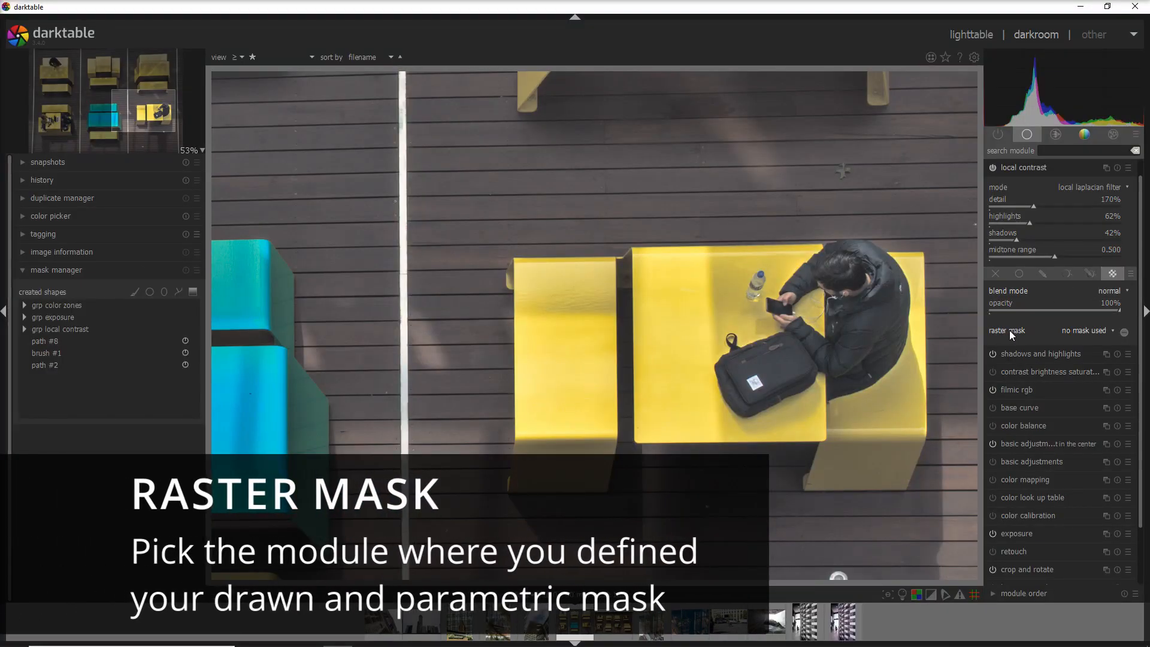
left_click(1086, 331)
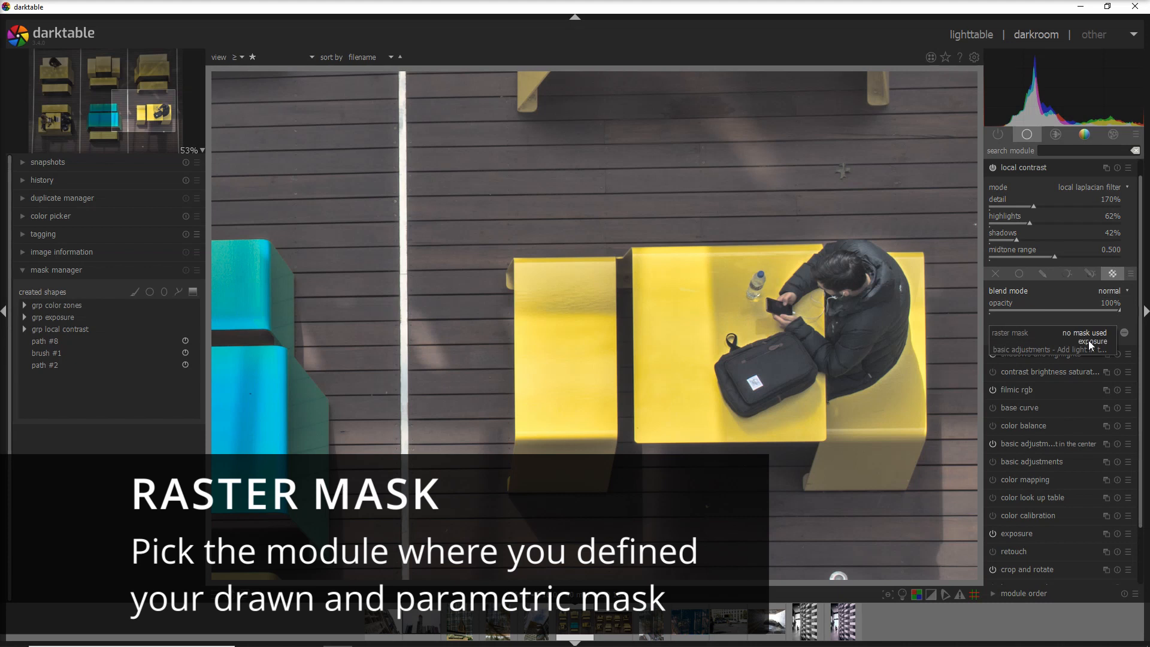
left_click(1092, 332)
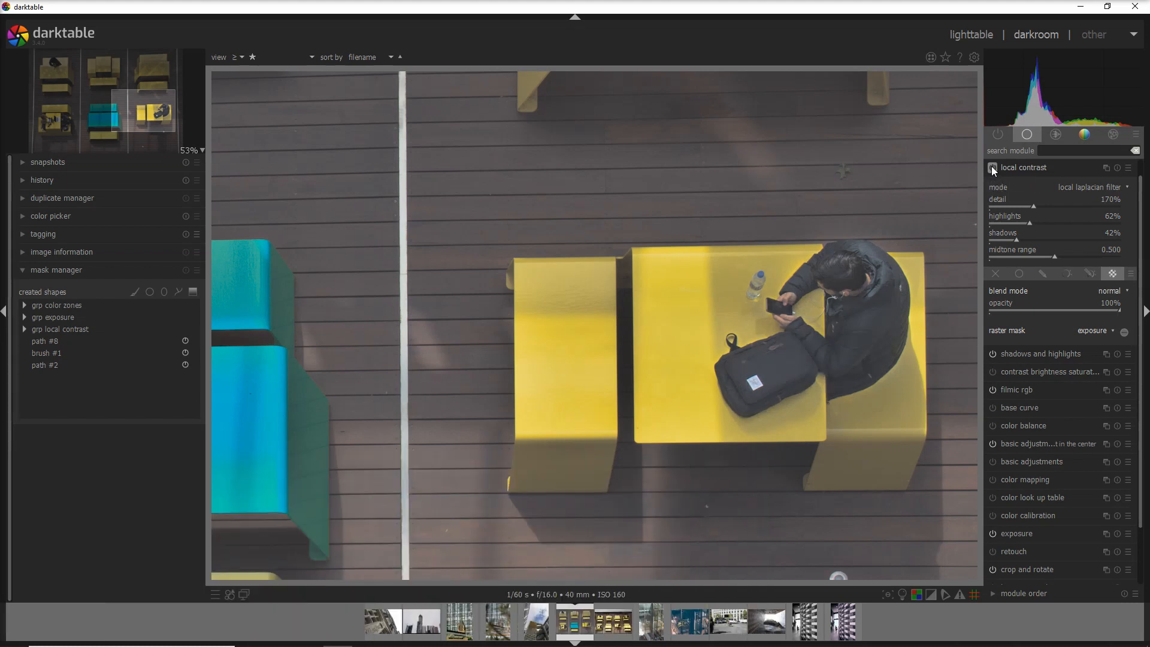
left_click(1112, 273)
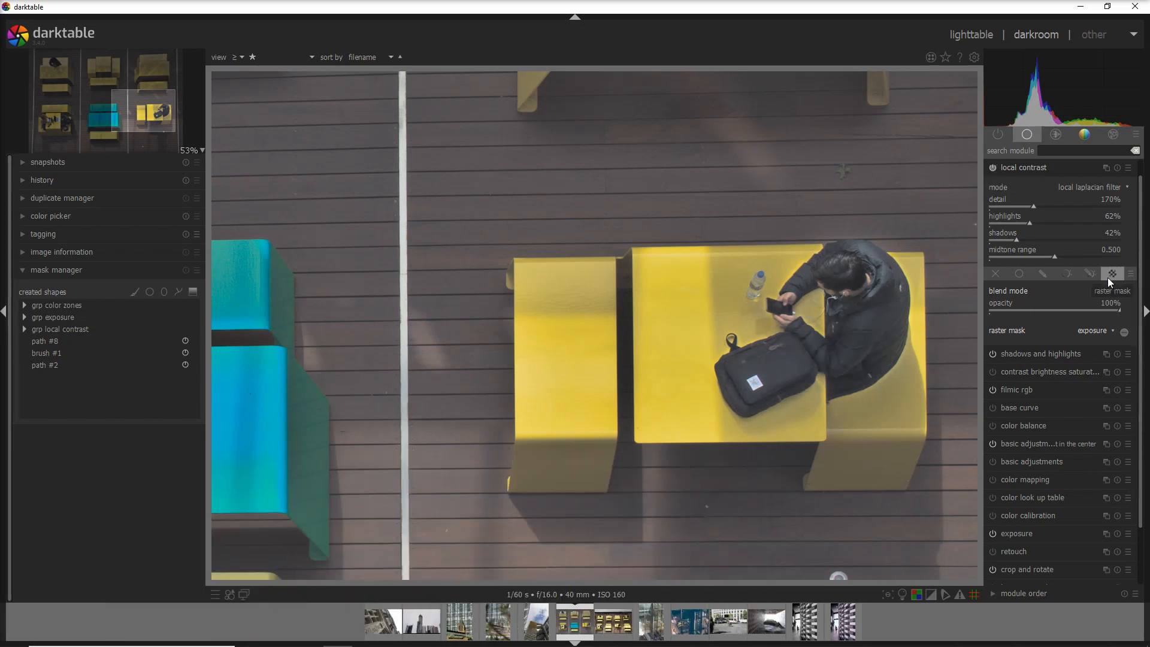